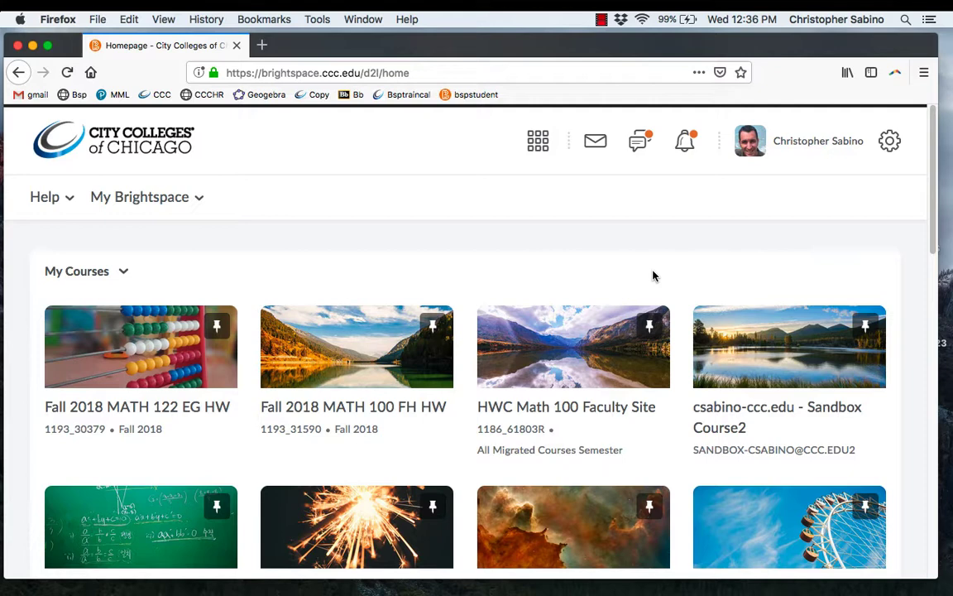
{"action": "mouse_move", "coordinate": [545, 265]}
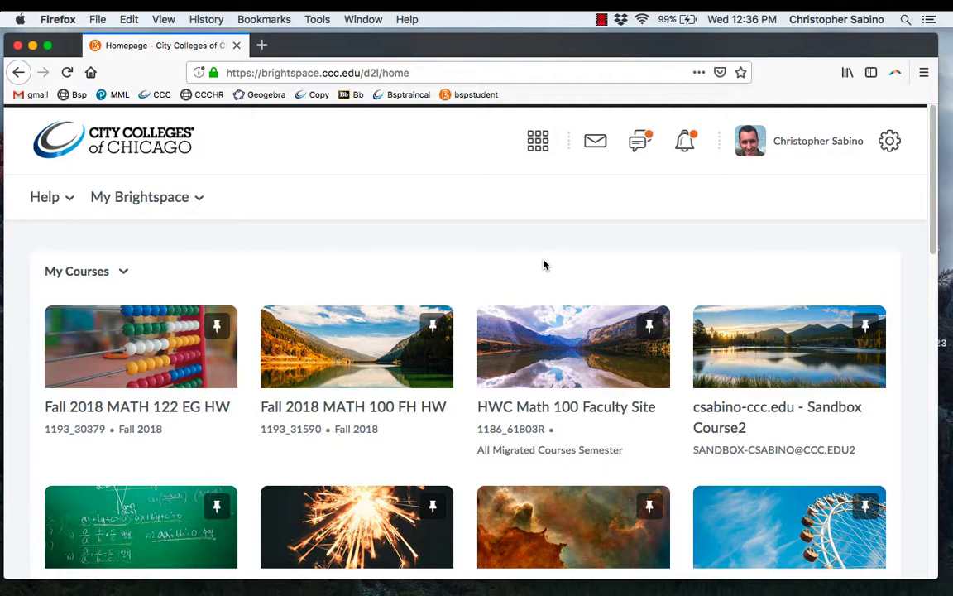
Step: Open the Sandbox Course2 course from My Courses on the Brightspace homepage
{"action": "left_click", "coordinate": [777, 416]}
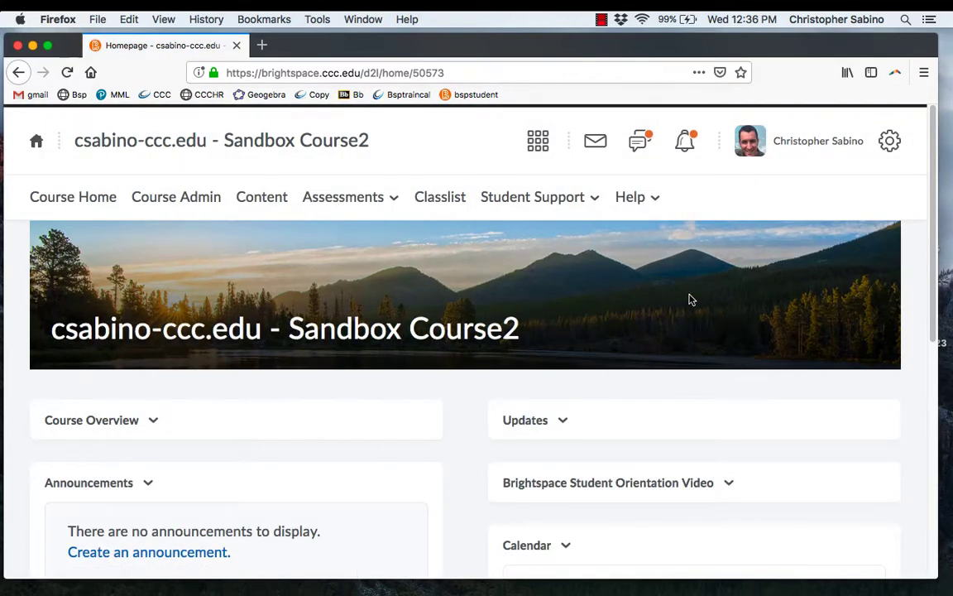
{"action": "mouse_move", "coordinate": [417, 339]}
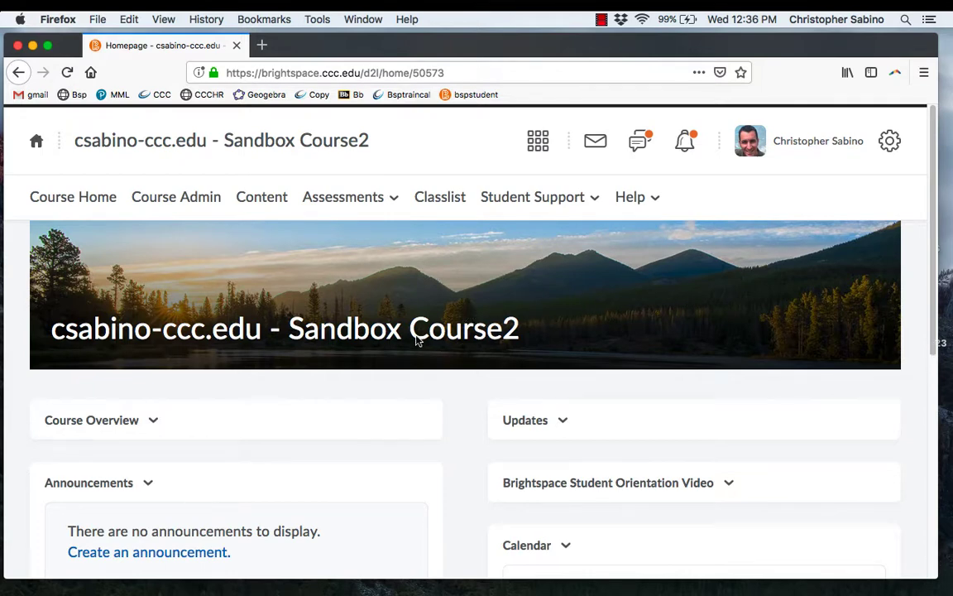
{"action": "mouse_move", "coordinate": [245, 275]}
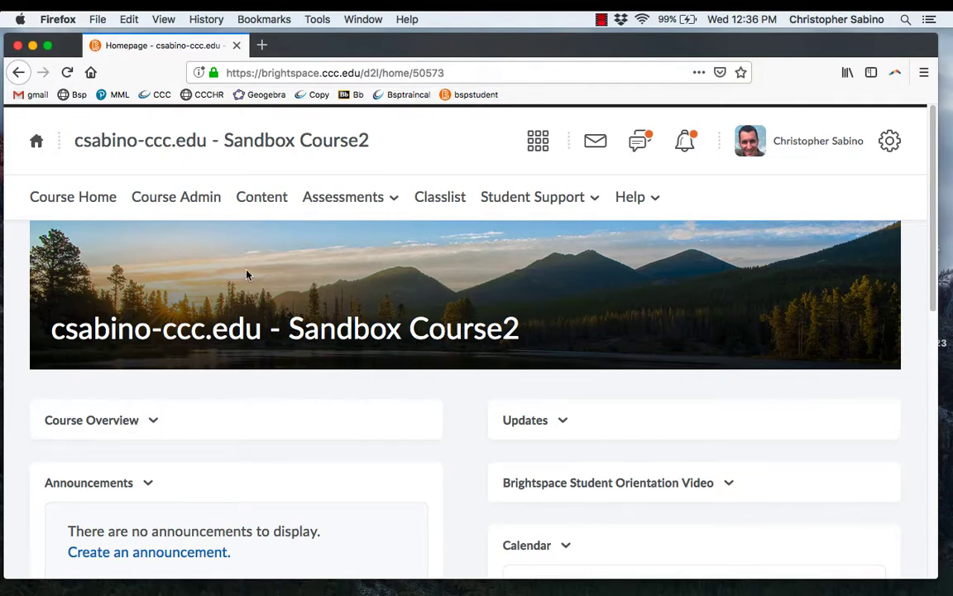
{"action": "mouse_move", "coordinate": [316, 273]}
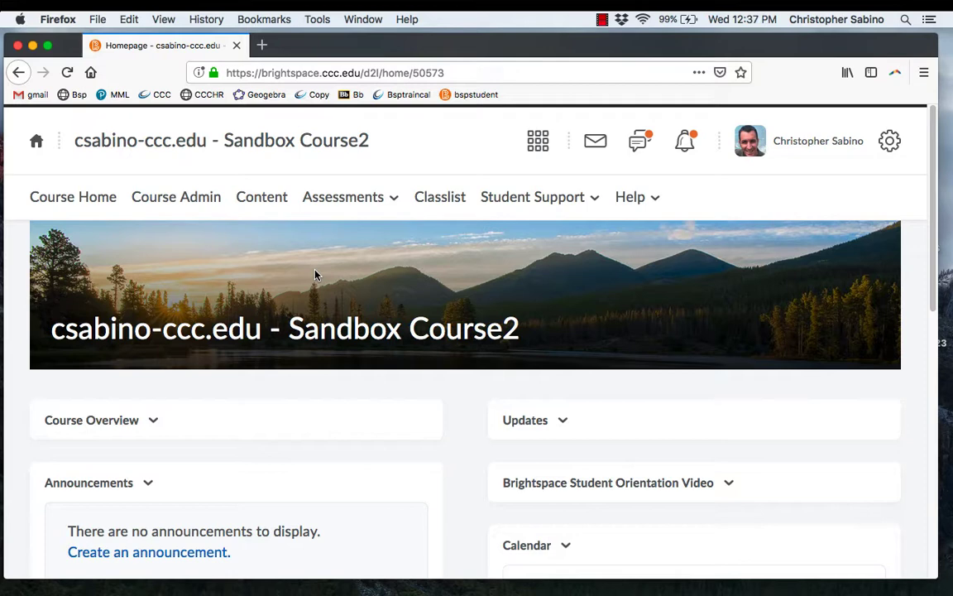
{"action": "mouse_move", "coordinate": [261, 197]}
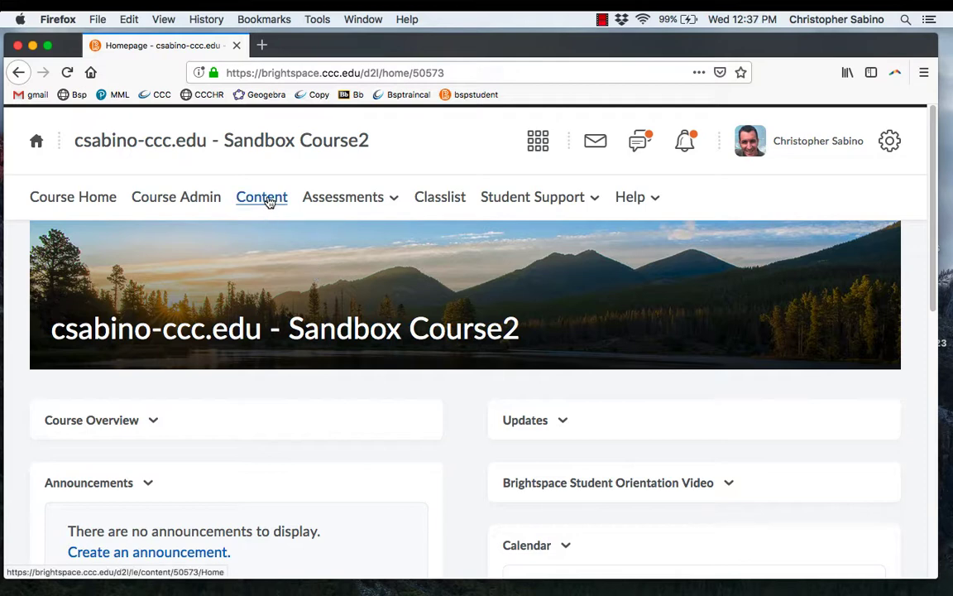
Step: Add a new module named Stuff from the course Content sidebar
{"action": "left_click", "coordinate": [261, 197]}
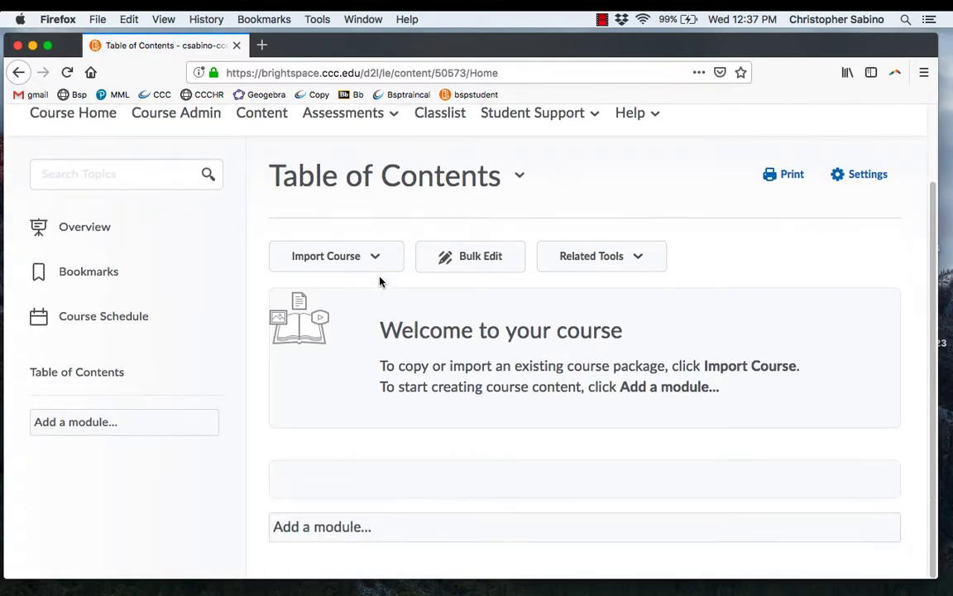
{"action": "mouse_move", "coordinate": [307, 368]}
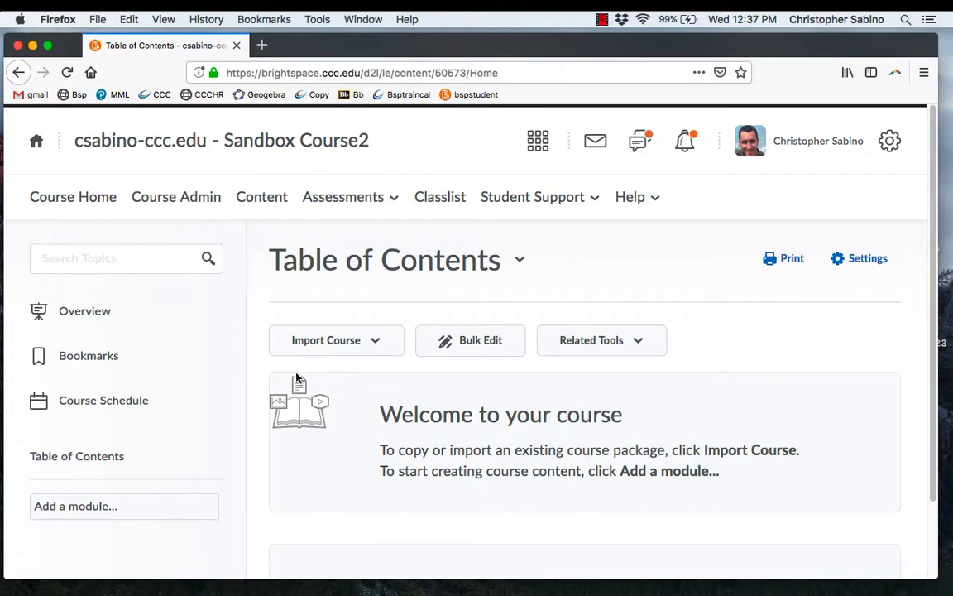
{"action": "left_click", "coordinate": [82, 506]}
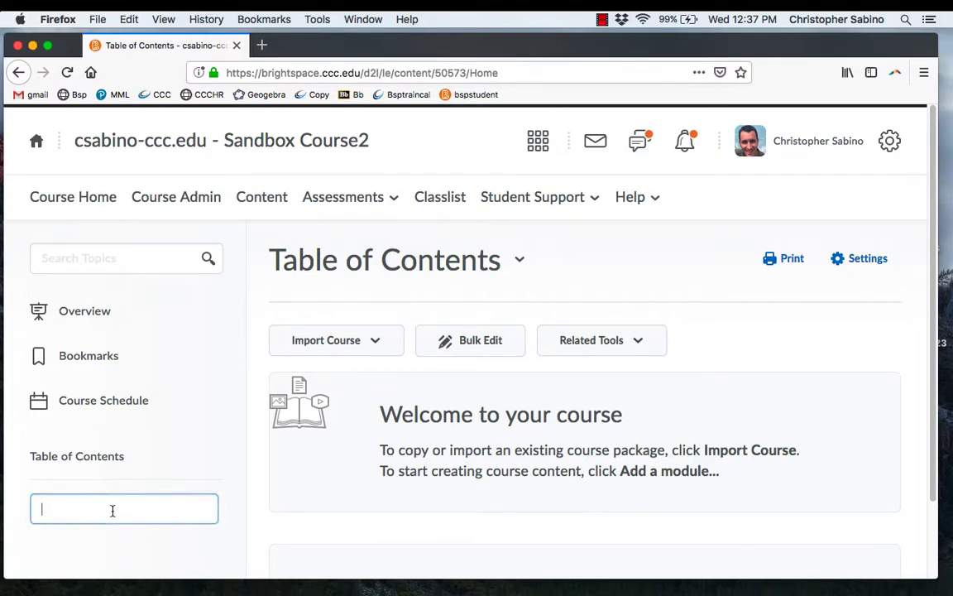
{"action": "type", "text": "Stuf"}
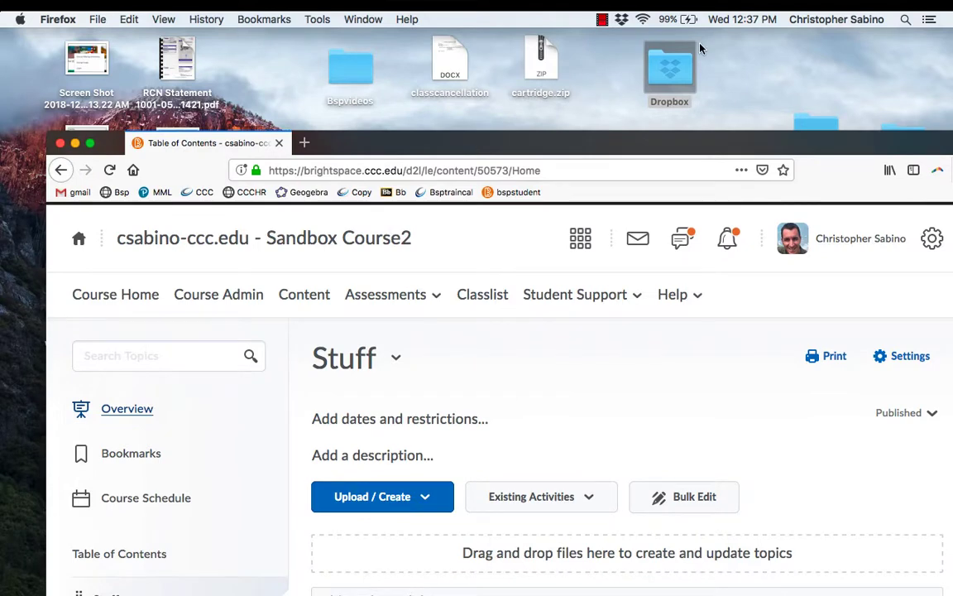
Step: Open the Dropbox folder on the desktop and select math100f18budget as the first file
{"action": "double_click", "coordinate": [669, 64]}
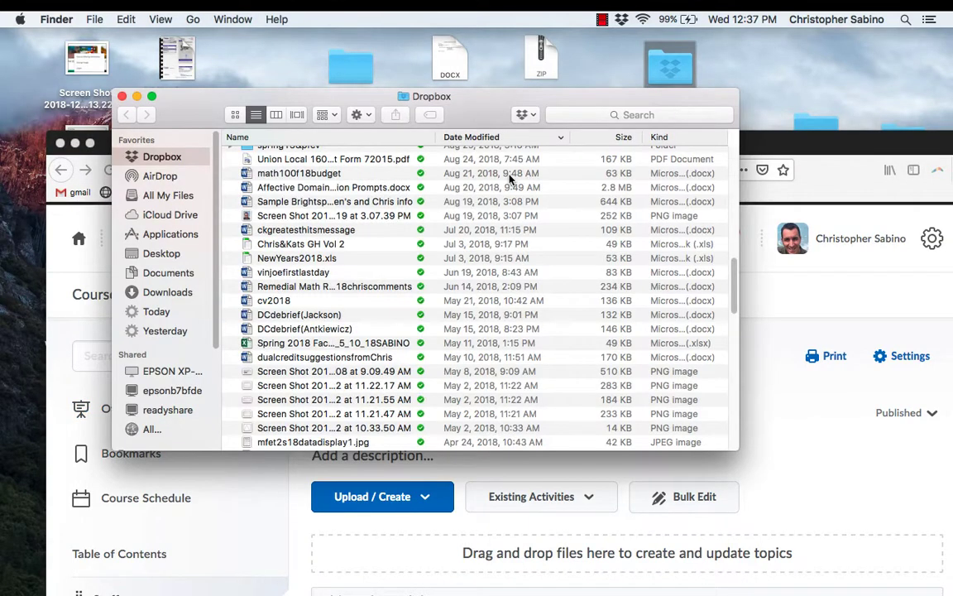
{"action": "left_click", "coordinate": [299, 193]}
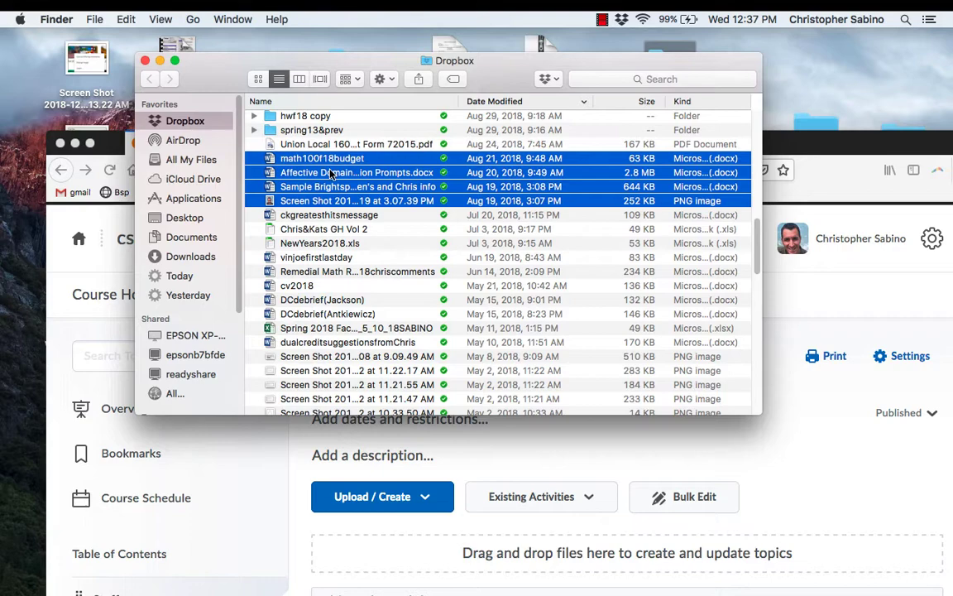
{"action": "mouse_move", "coordinate": [583, 180]}
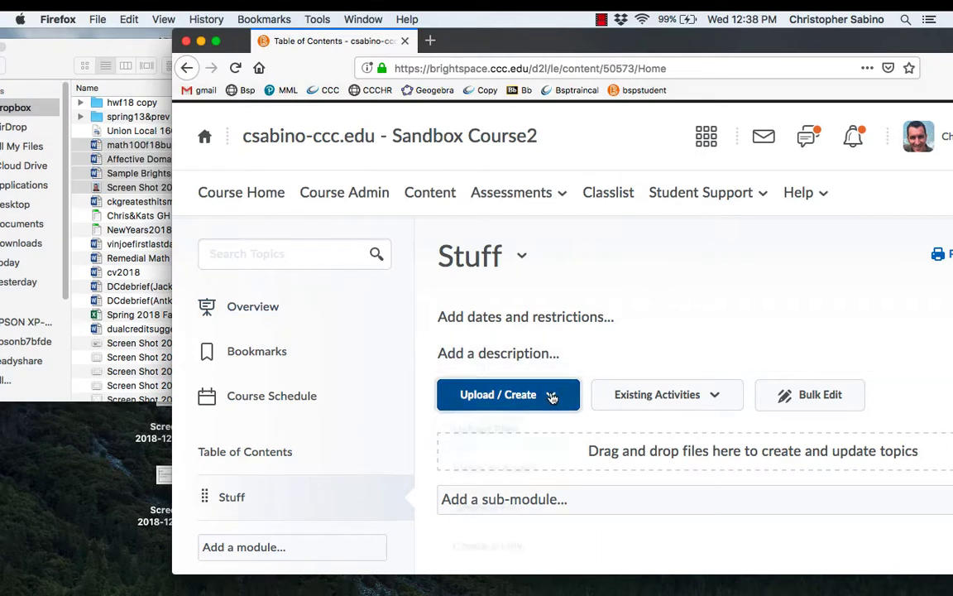
{"action": "left_click", "coordinate": [506, 394]}
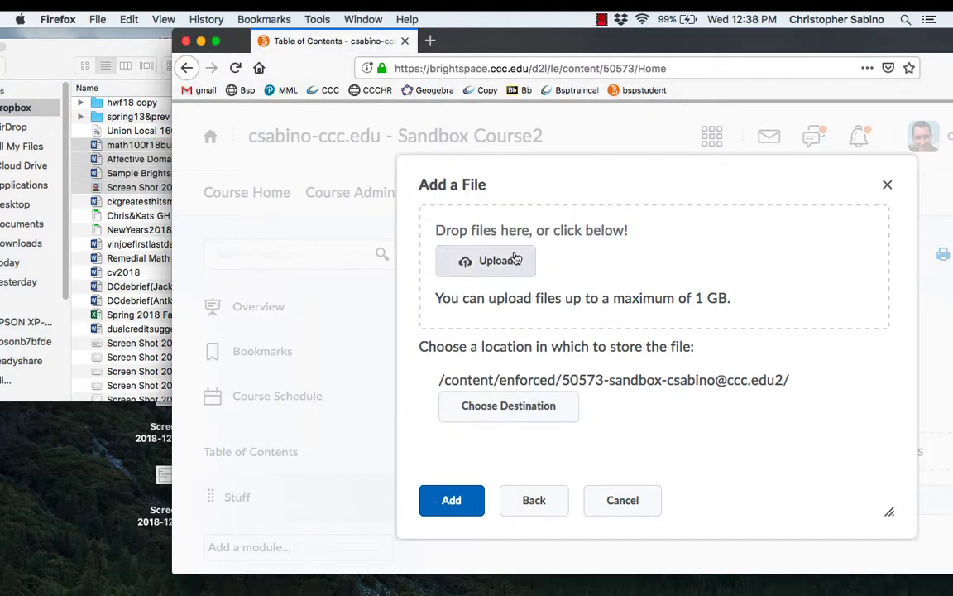
{"action": "mouse_move", "coordinate": [480, 413]}
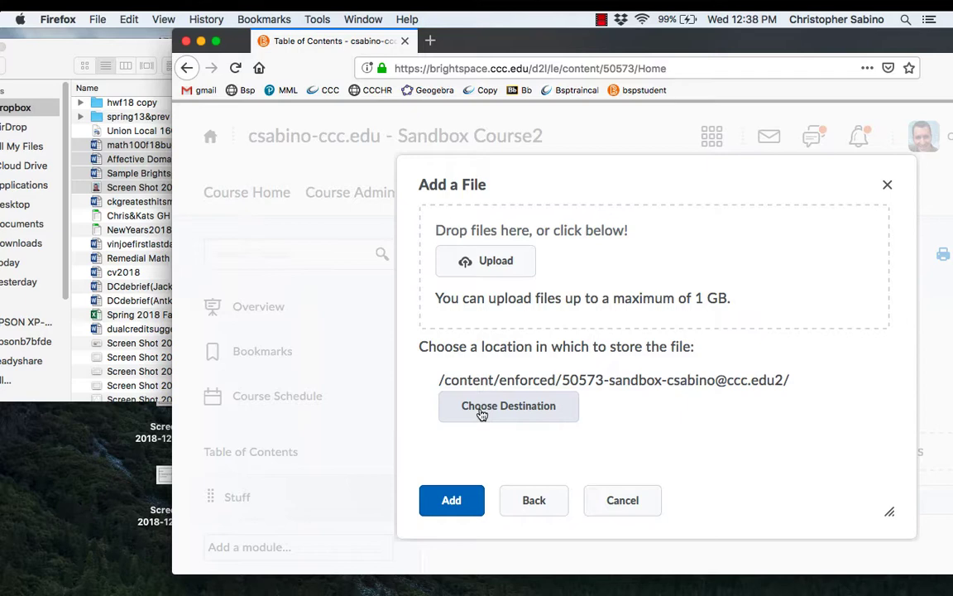
{"action": "mouse_move", "coordinate": [624, 501]}
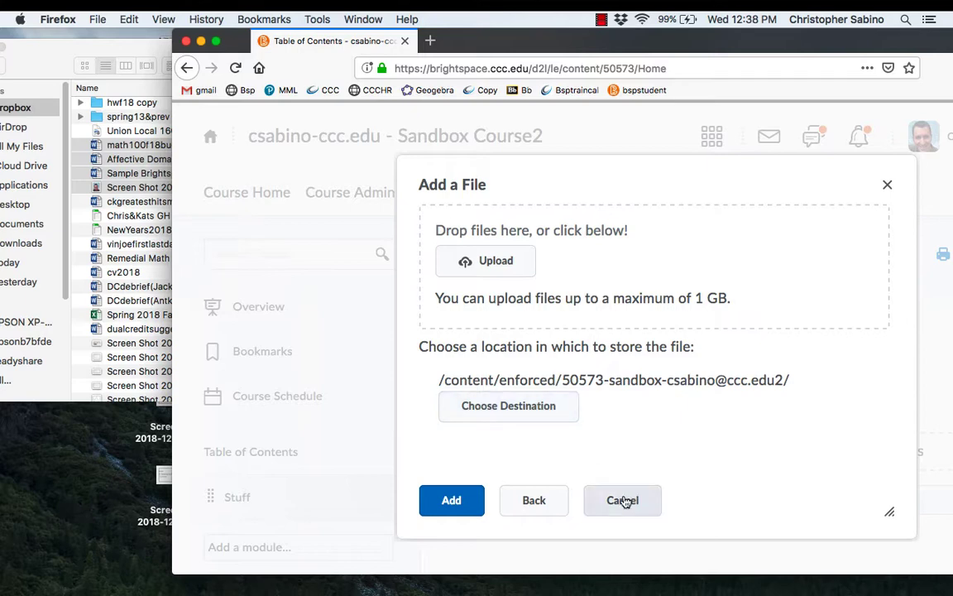
{"action": "left_click", "coordinate": [622, 500]}
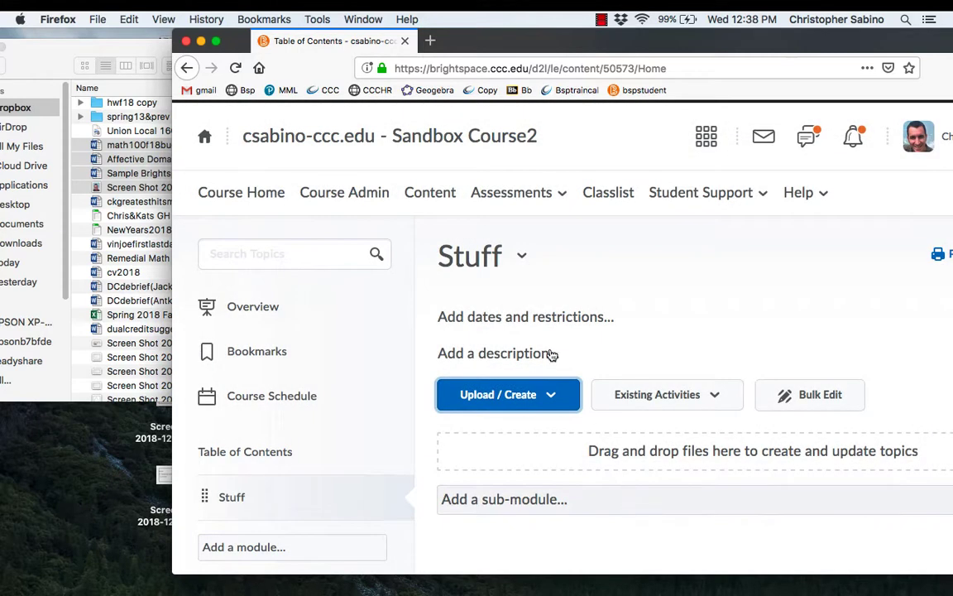
{"action": "mouse_move", "coordinate": [258, 458]}
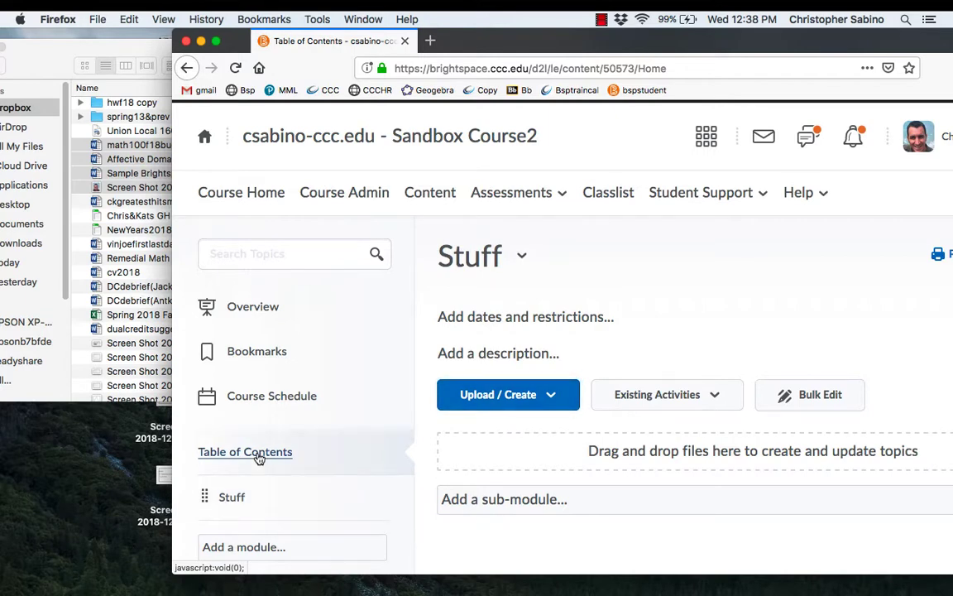
Step: Show the whole Table of Contents in Brightspace before dragging the files in
{"action": "left_click", "coordinate": [245, 452]}
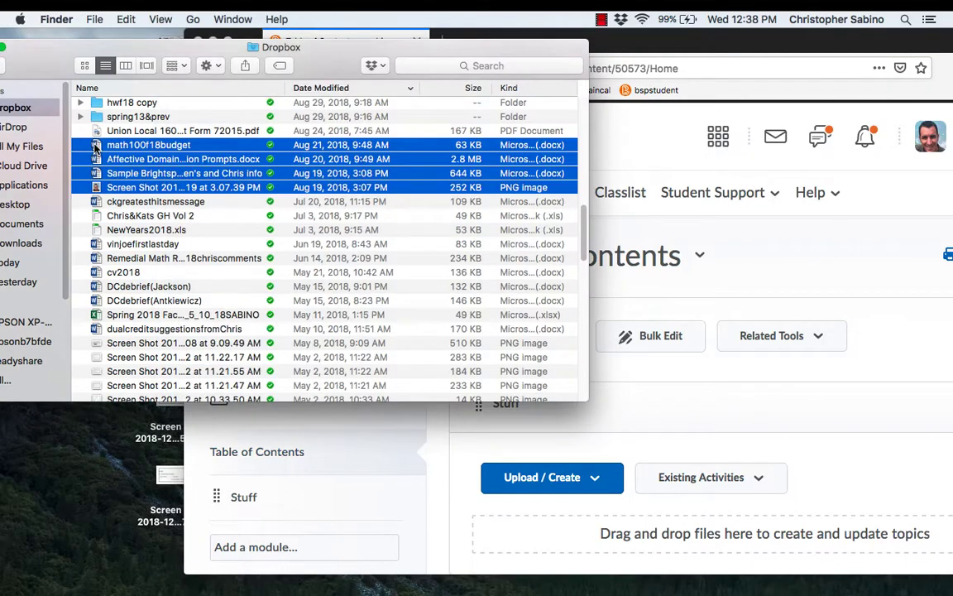
{"action": "mouse_move", "coordinate": [240, 498]}
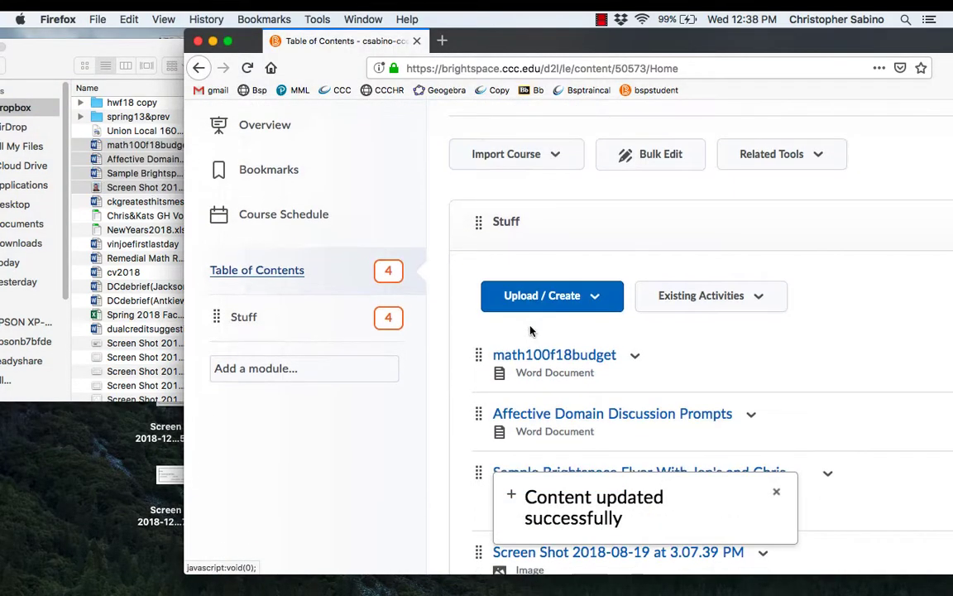
Step: Scroll through the Stuff module's four uploaded files and start renaming math100f18budget
{"action": "scroll", "scroll_direction": "down", "scroll_amount": 3}
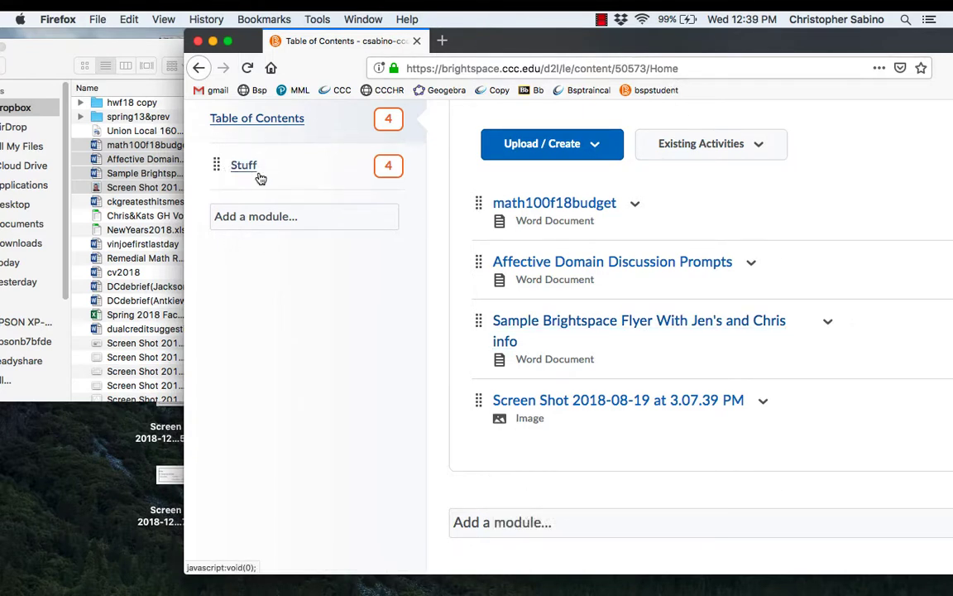
{"action": "mouse_move", "coordinate": [599, 347]}
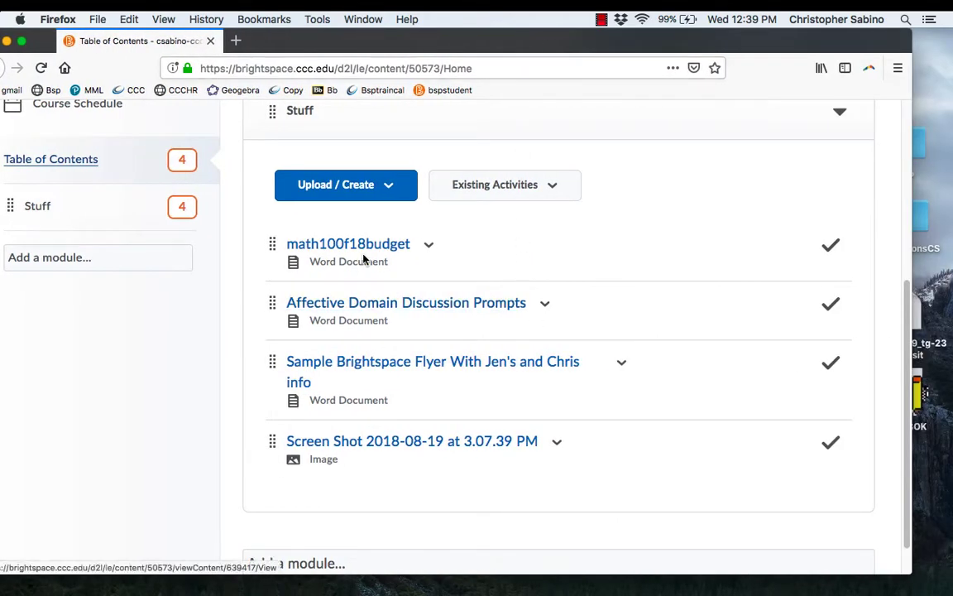
{"action": "mouse_move", "coordinate": [467, 248]}
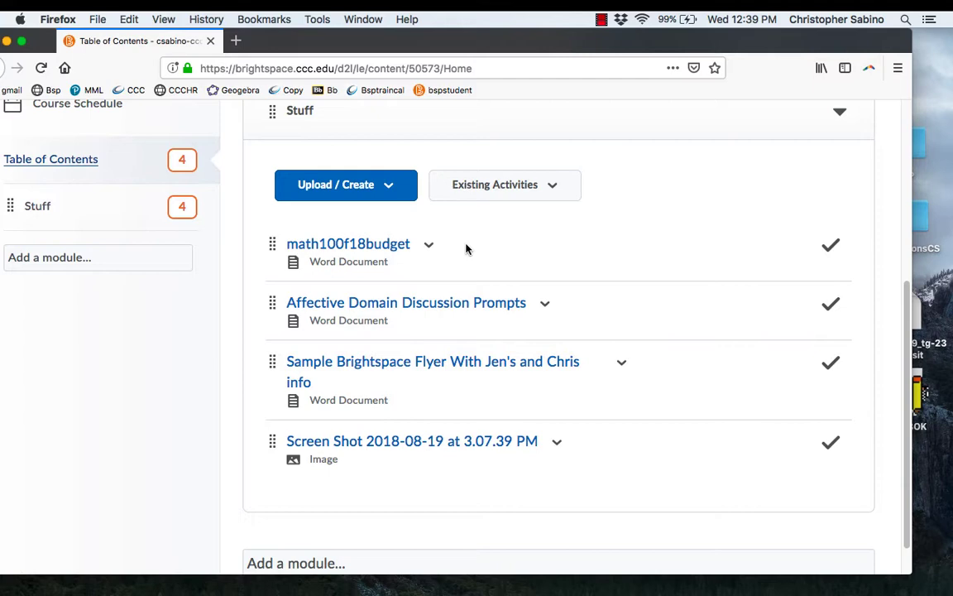
{"action": "mouse_move", "coordinate": [521, 473]}
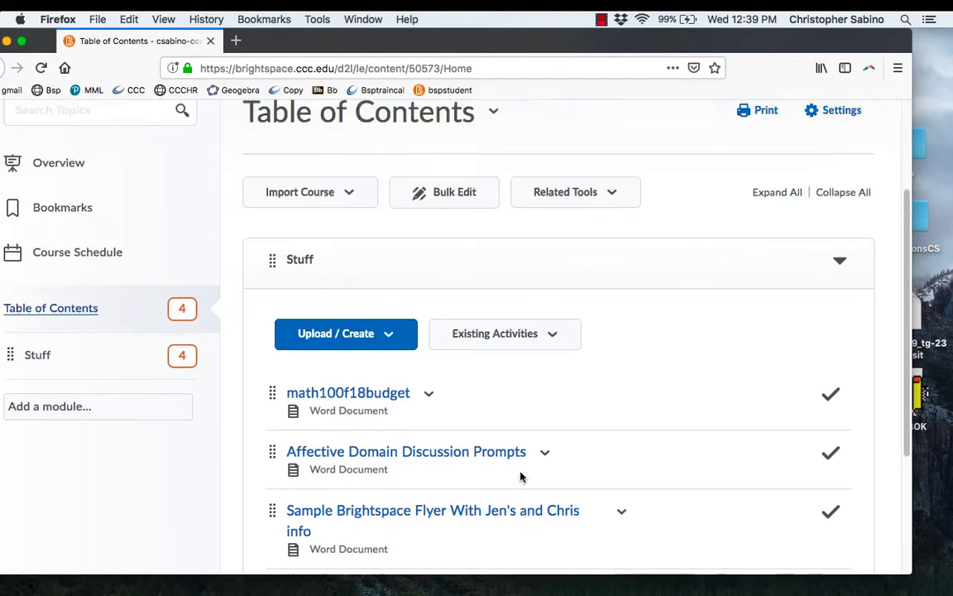
{"action": "scroll", "scroll_direction": "down", "scroll_amount": 3}
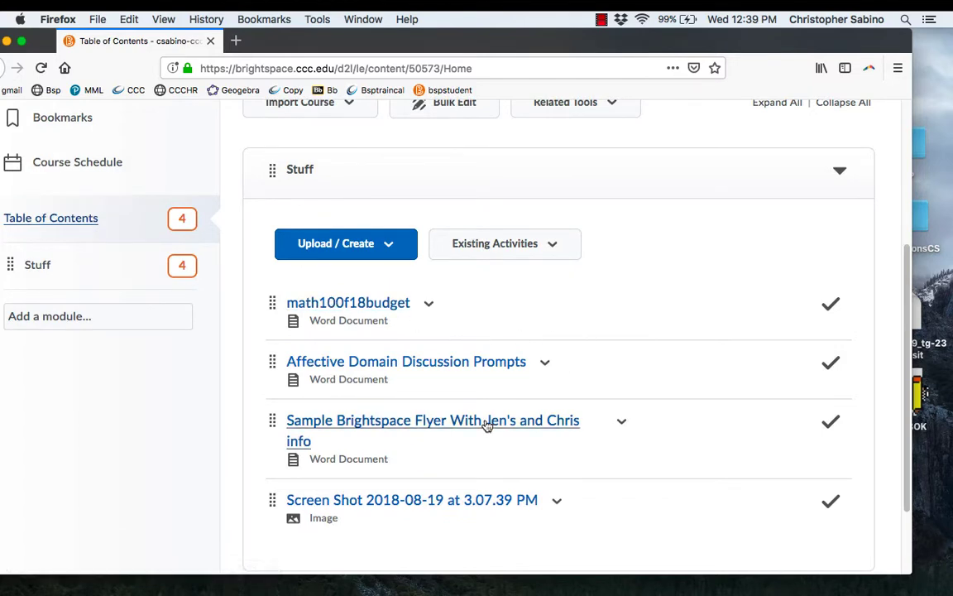
{"action": "mouse_move", "coordinate": [599, 413]}
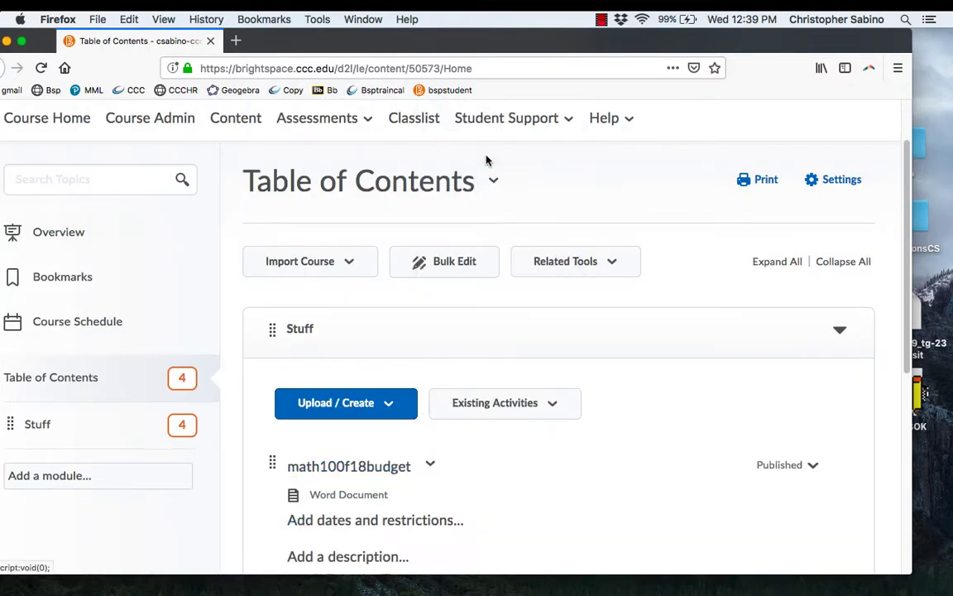
{"action": "scroll", "scroll_direction": "down", "scroll_amount": 3}
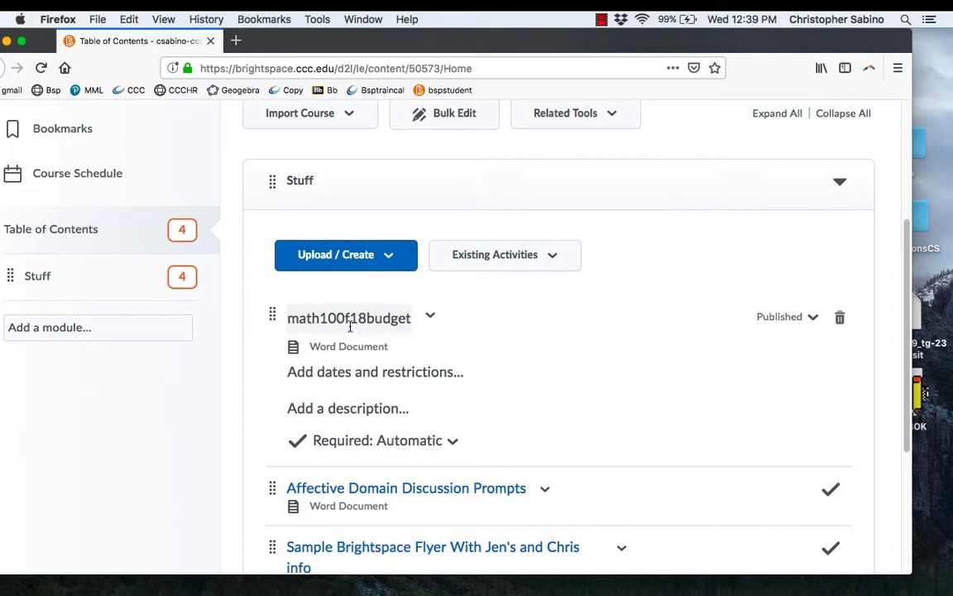
{"action": "left_click", "coordinate": [348, 317]}
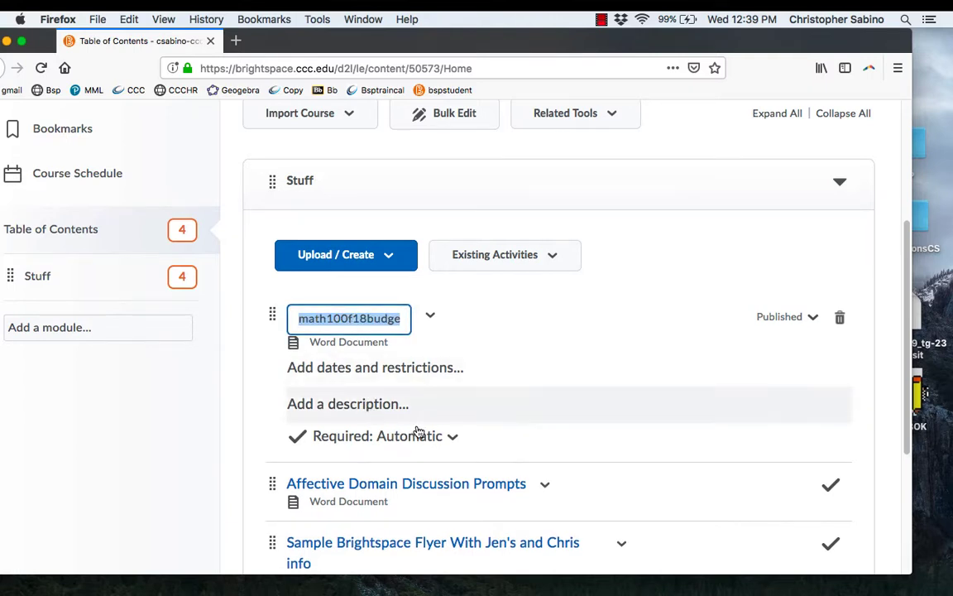
{"action": "mouse_move", "coordinate": [810, 319]}
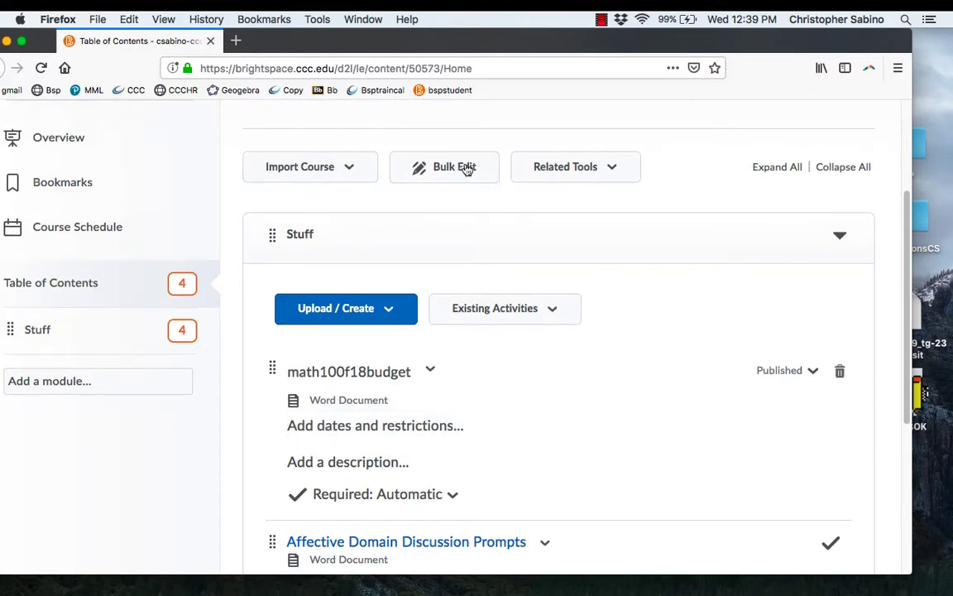
{"action": "mouse_move", "coordinate": [460, 165]}
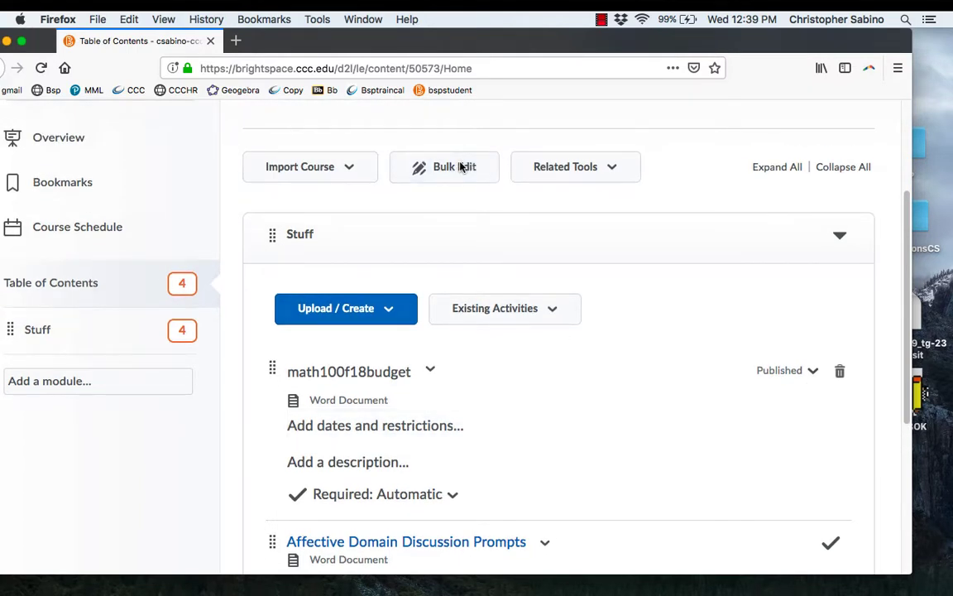
Step: Bulk-edit the module titles to Stuff 1, More Stuff, More stuff? and More Stuff!
{"action": "left_click", "coordinate": [443, 165]}
{"action": "type", "text": "d"}
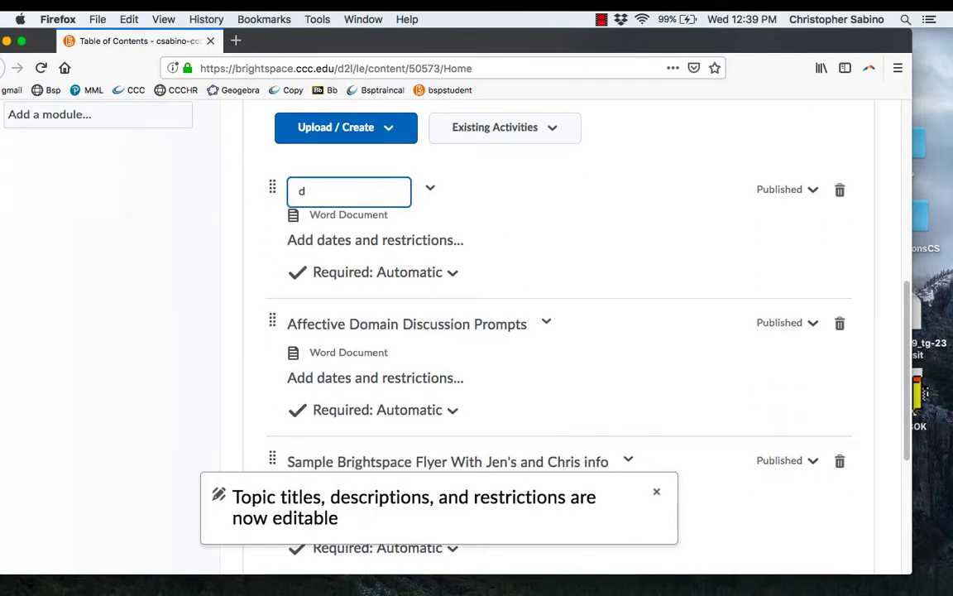
{"action": "type", "text": "Stuff"}
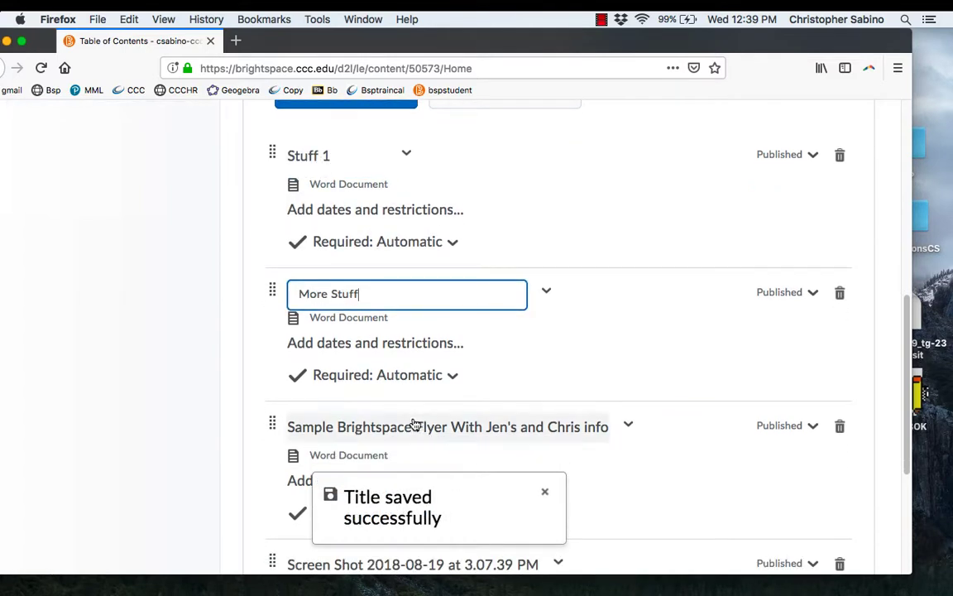
{"action": "left_click", "coordinate": [443, 426]}
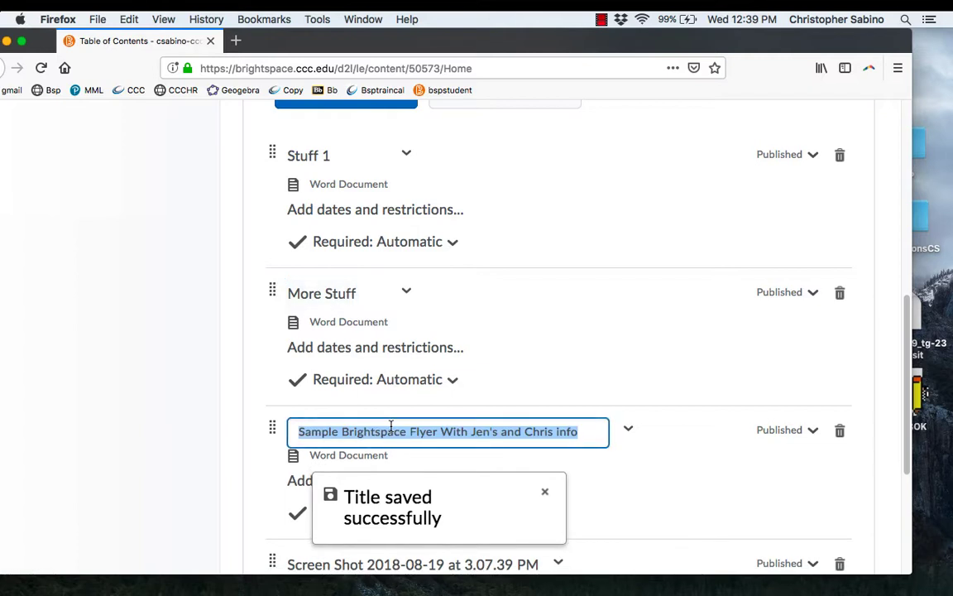
{"action": "type", "text": "More stuff?"}
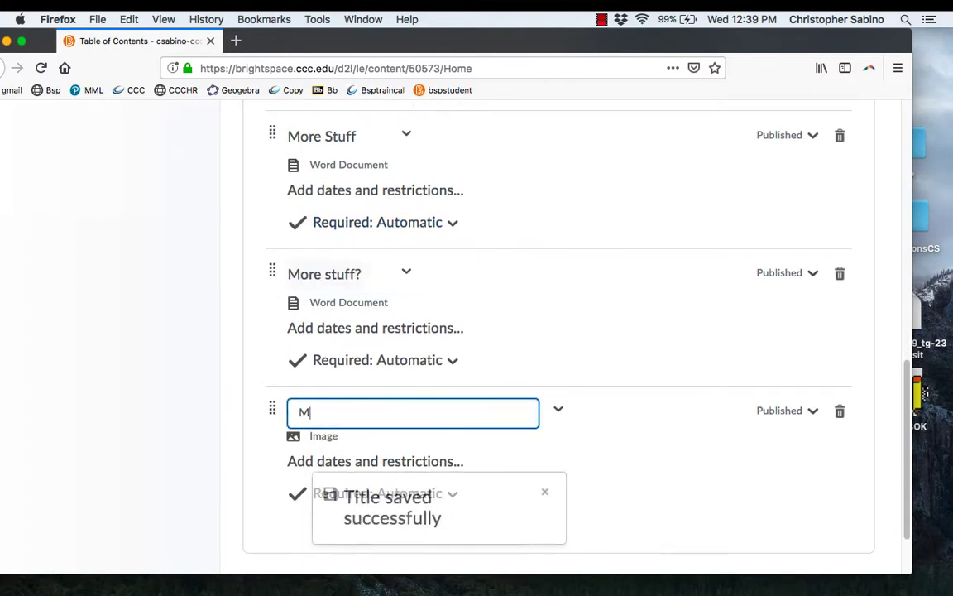
{"action": "type", "text": "ore Stuff1"}
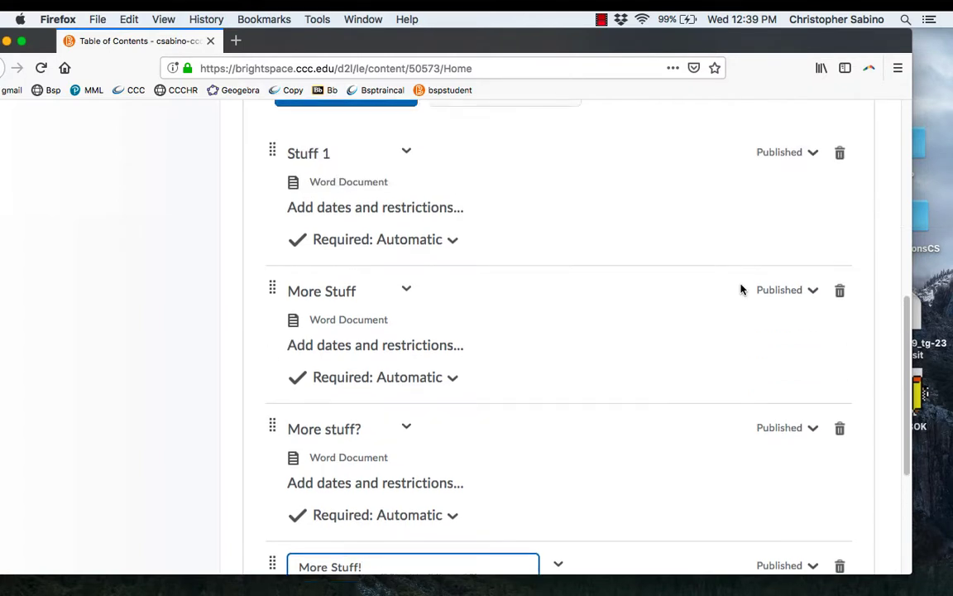
{"action": "scroll", "scroll_direction": "up", "scroll_amount": 3}
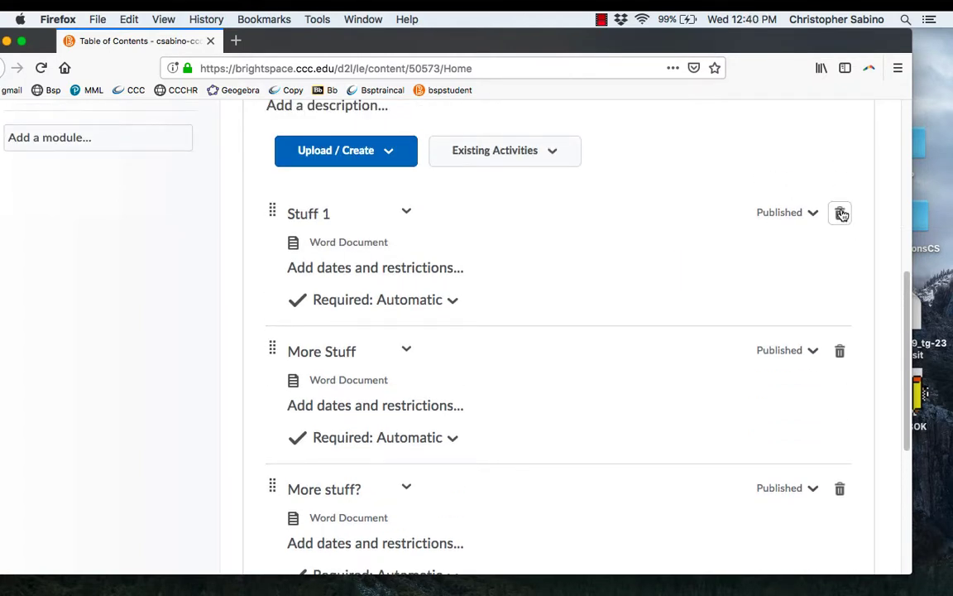
{"action": "mouse_move", "coordinate": [655, 305]}
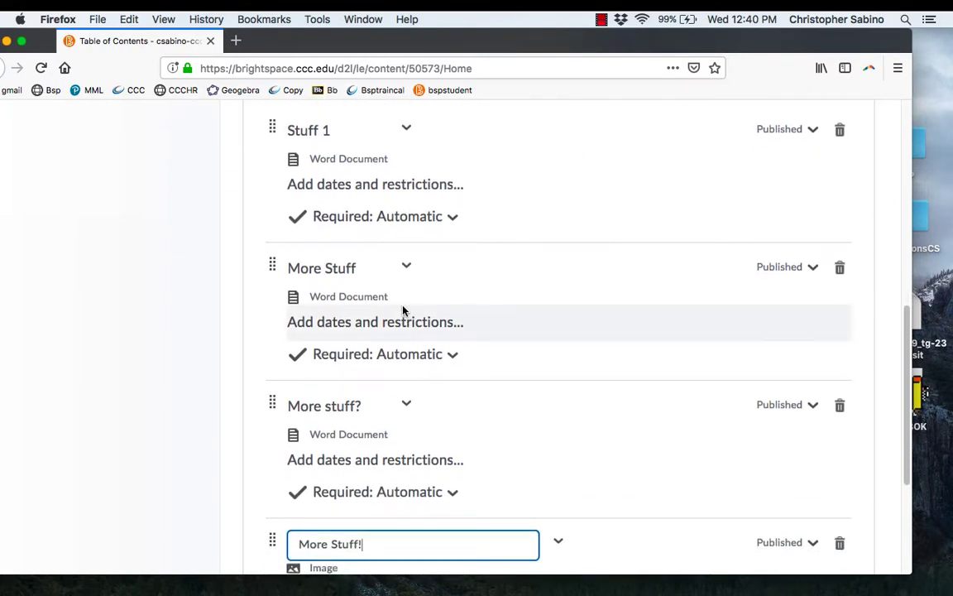
{"action": "mouse_move", "coordinate": [437, 210]}
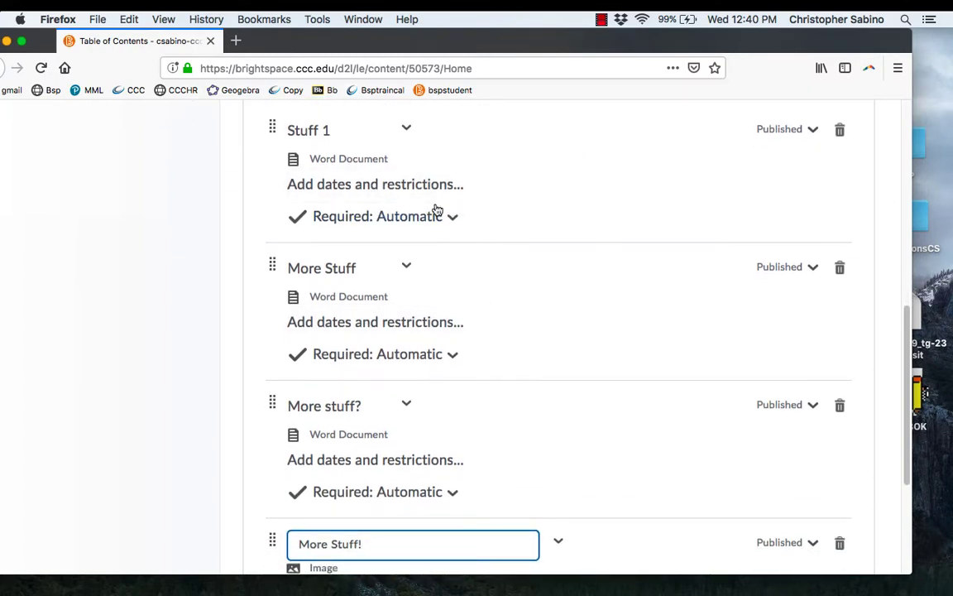
Step: Give Stuff 1 a due date of December 19, 2018 at 1:00 PM and finish editing
{"action": "left_click", "coordinate": [374, 184]}
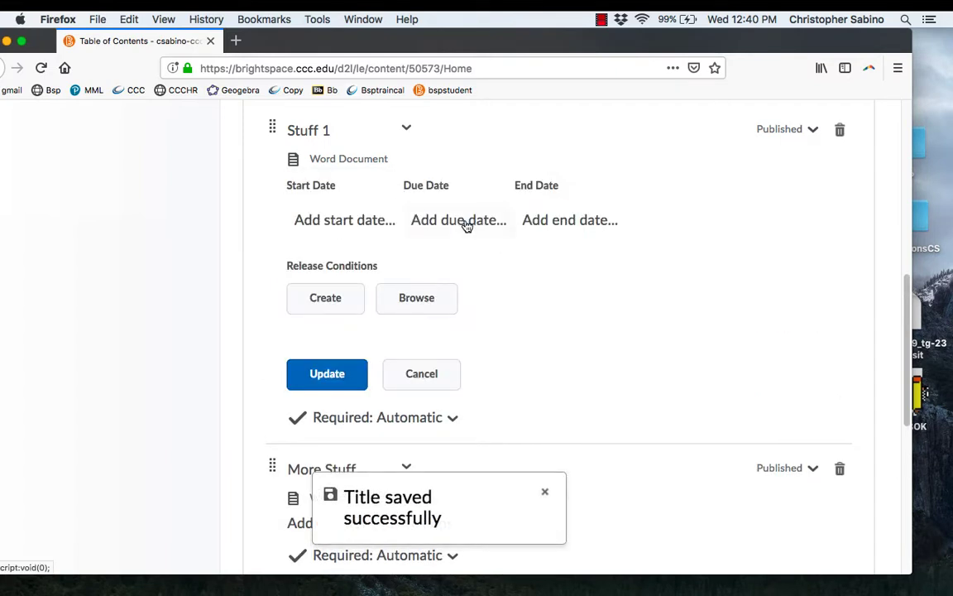
{"action": "left_click", "coordinate": [459, 219]}
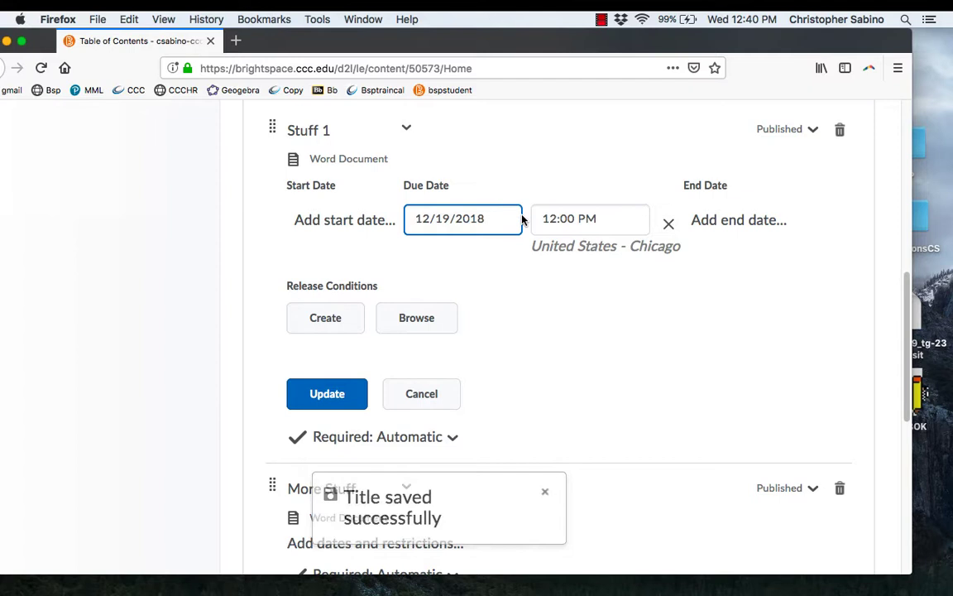
{"action": "left_click", "coordinate": [735, 18]}
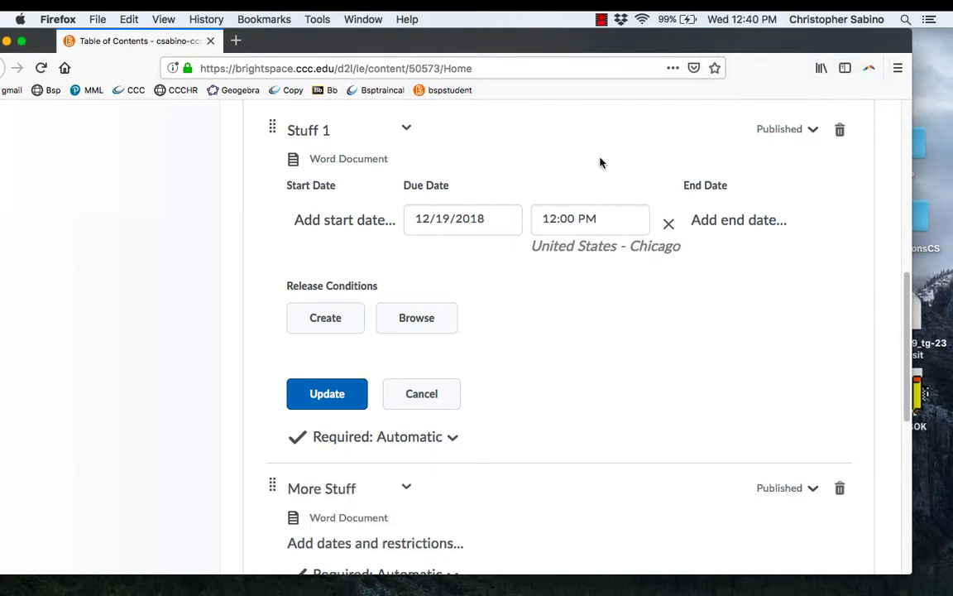
{"action": "left_click", "coordinate": [589, 218]}
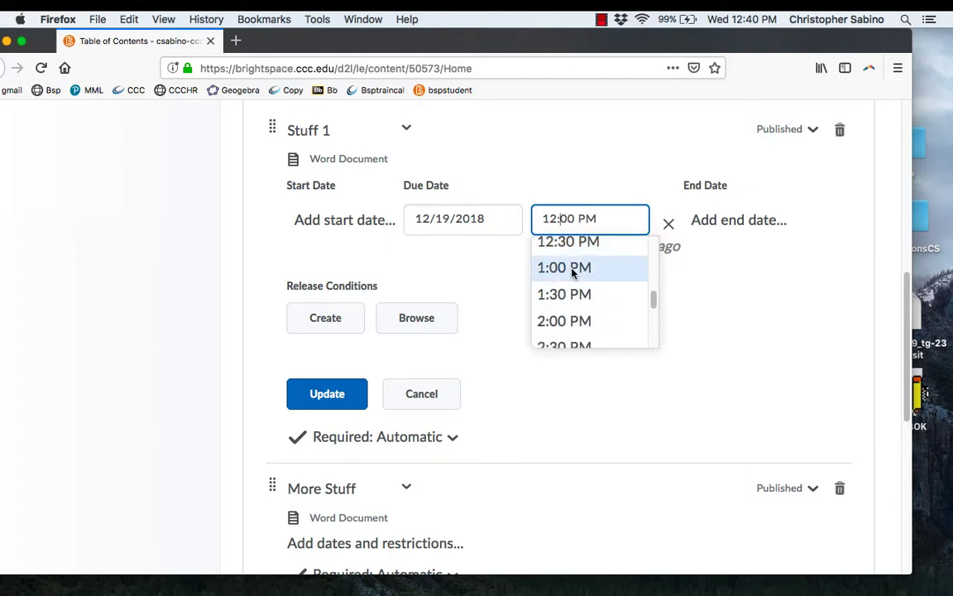
{"action": "left_click", "coordinate": [563, 267]}
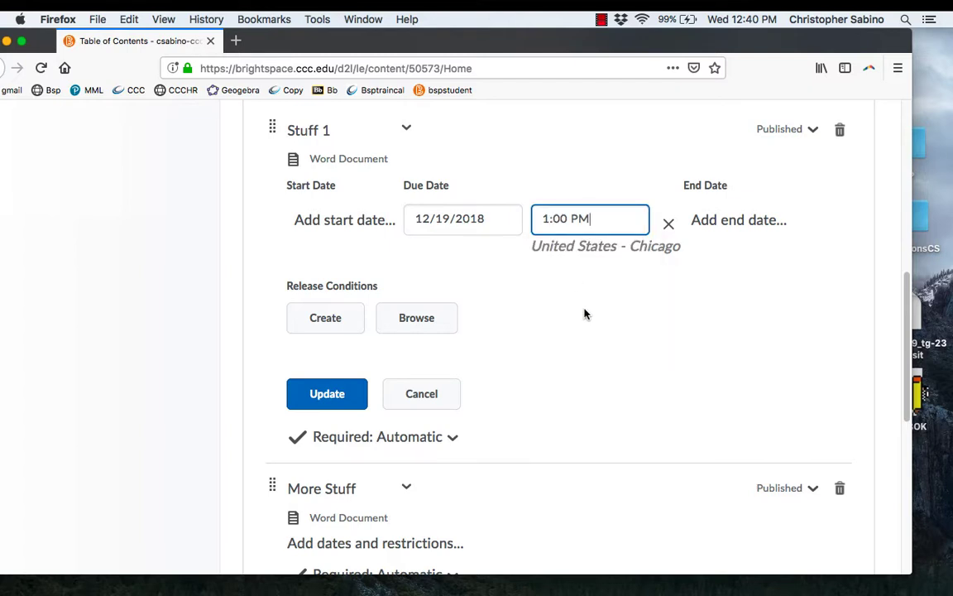
{"action": "left_click", "coordinate": [326, 394]}
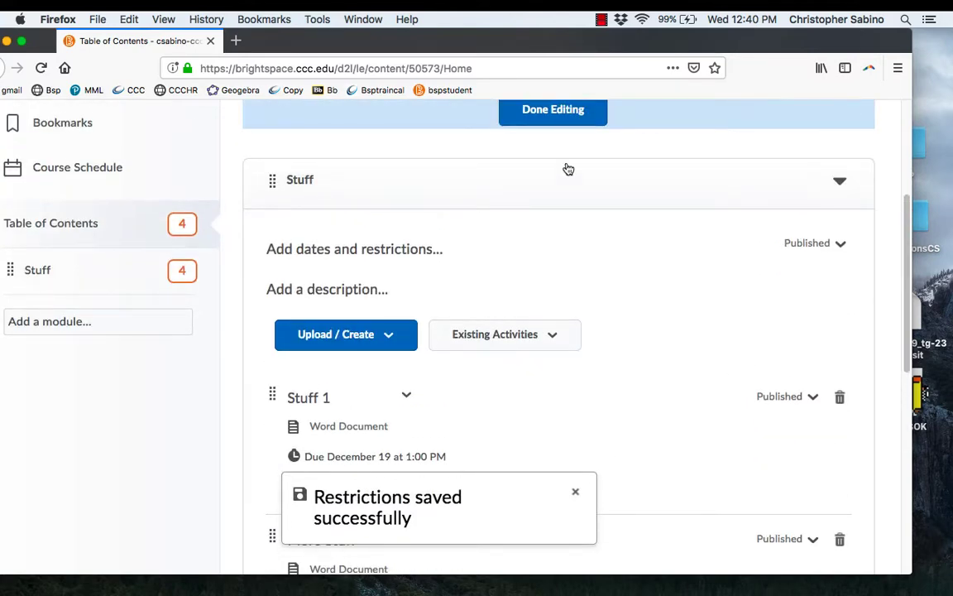
{"action": "left_click", "coordinate": [553, 109]}
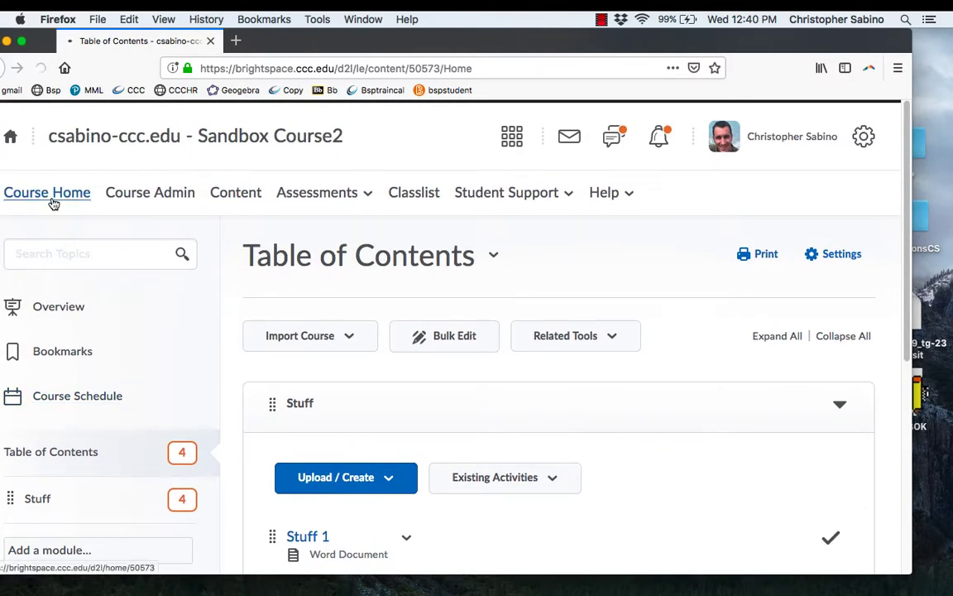
Step: Show the December calendar on Course Home listing Stuff 1 due on the 19th at 1:00 PM
{"action": "left_click", "coordinate": [47, 192]}
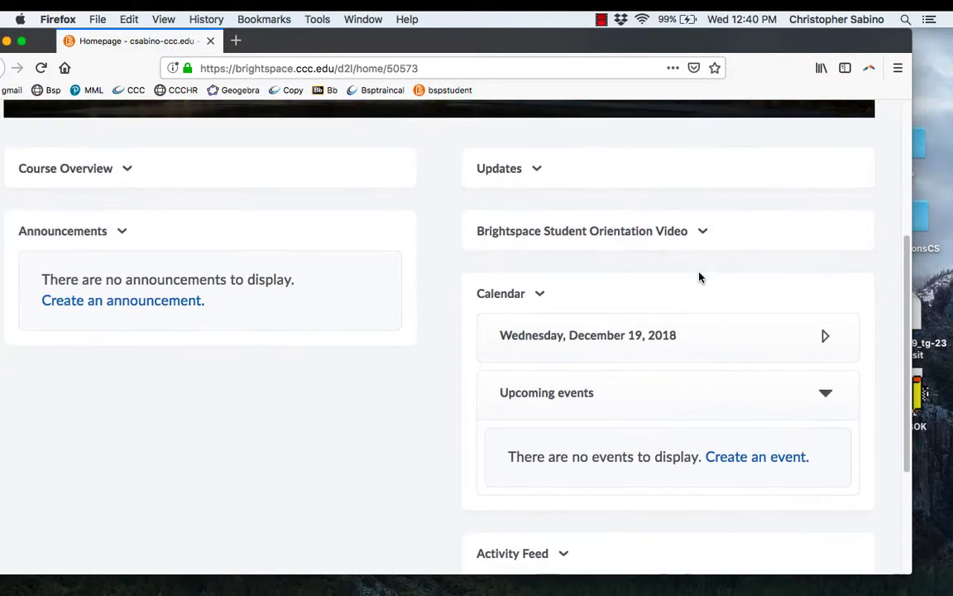
{"action": "scroll", "scroll_direction": "down", "scroll_amount": 3}
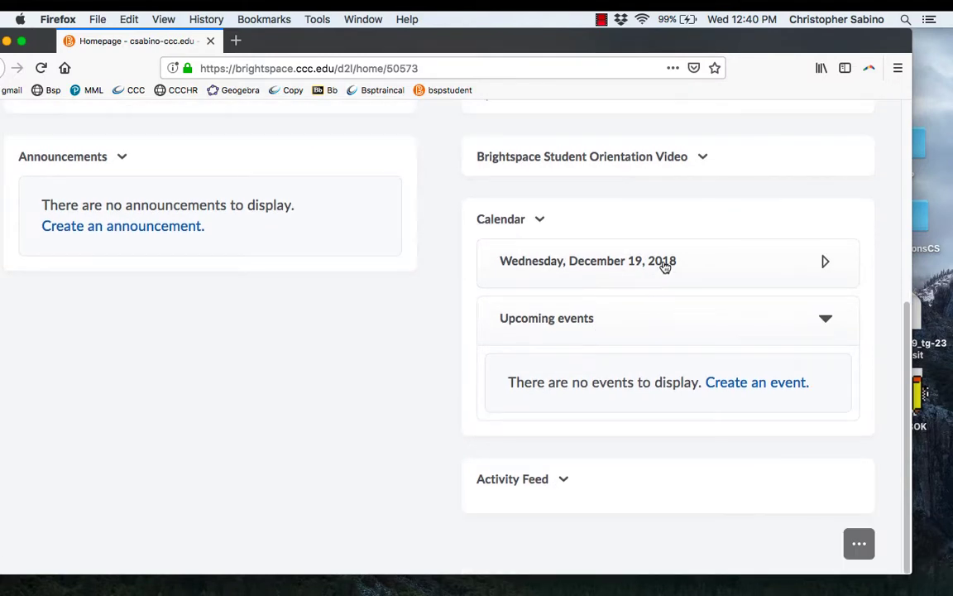
{"action": "left_click", "coordinate": [824, 262]}
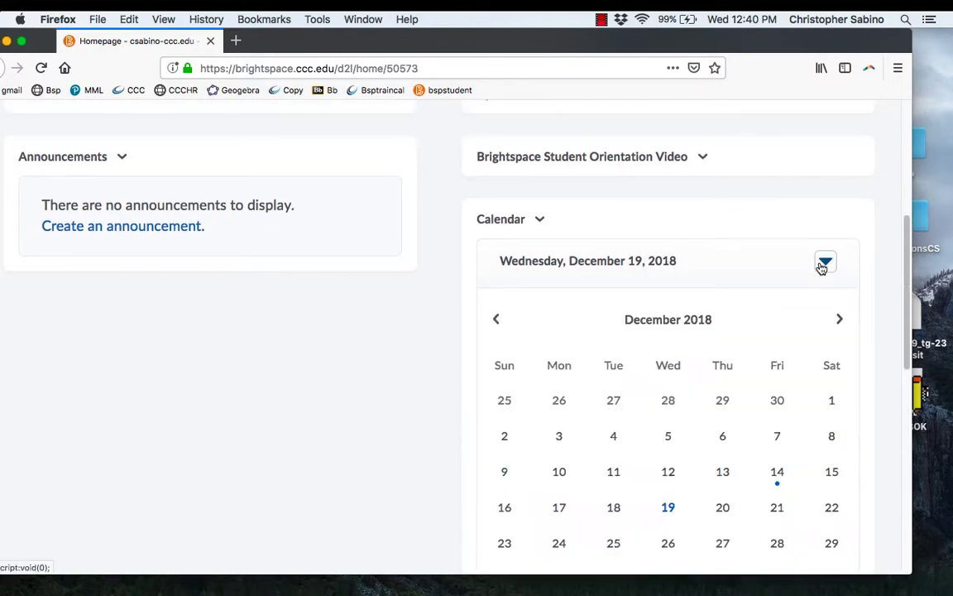
{"action": "scroll", "scroll_direction": "down", "scroll_amount": 3}
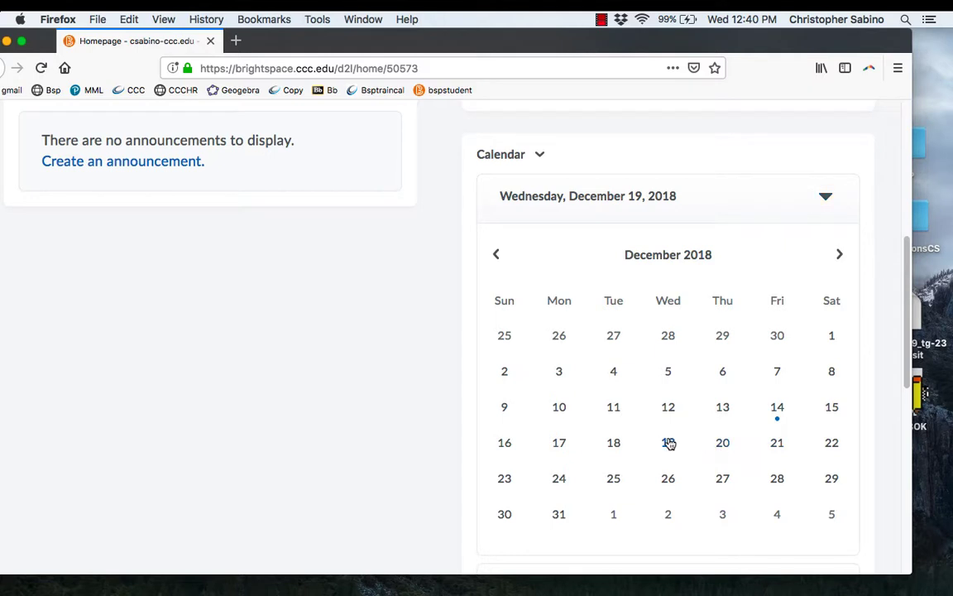
{"action": "scroll", "scroll_direction": "down", "scroll_amount": 3}
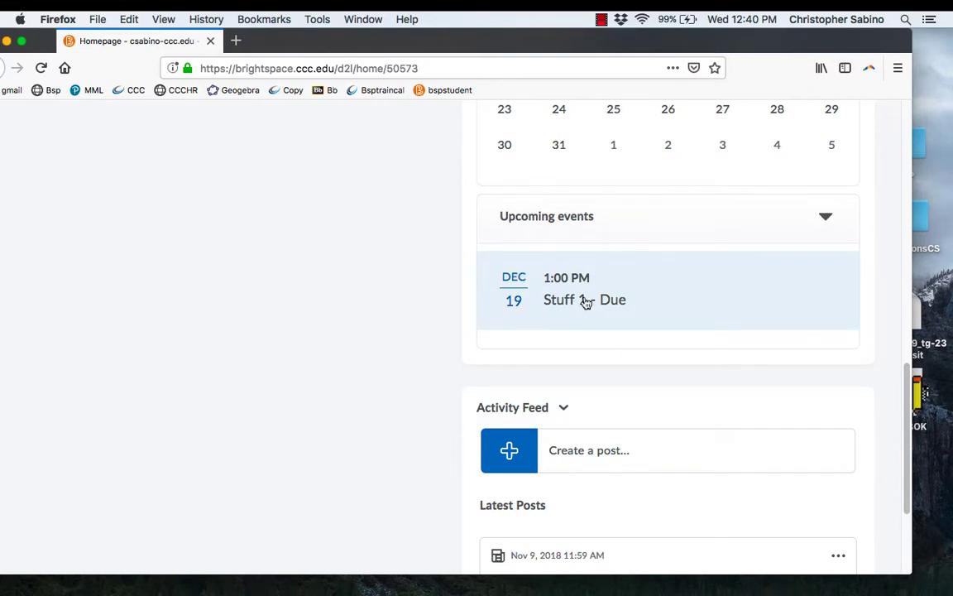
{"action": "left_click", "coordinate": [577, 300]}
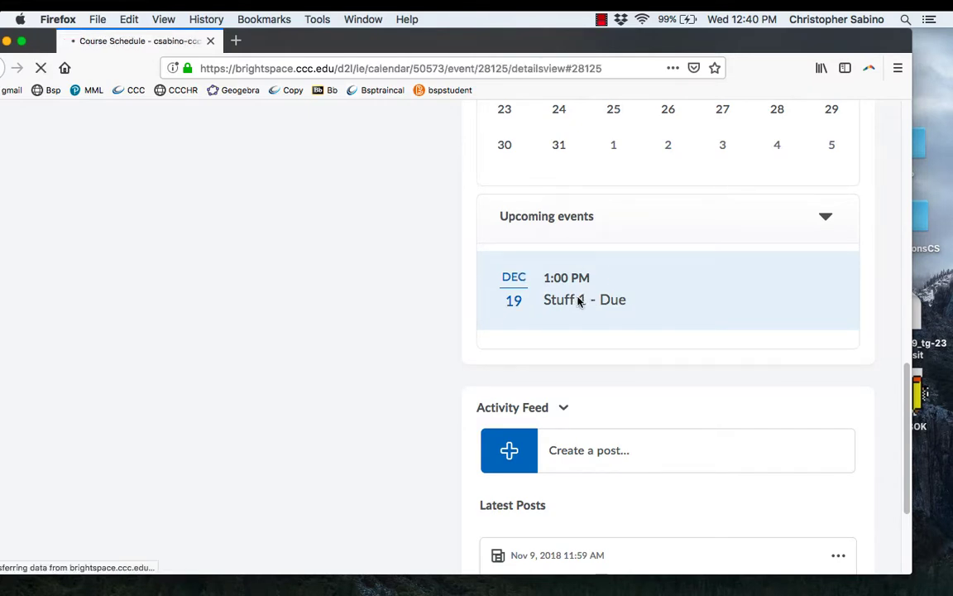
Step: Open the Stuff 1 - Due event from Upcoming events to see its Dec 19, 1:00 PM details
{"action": "left_click", "coordinate": [584, 300]}
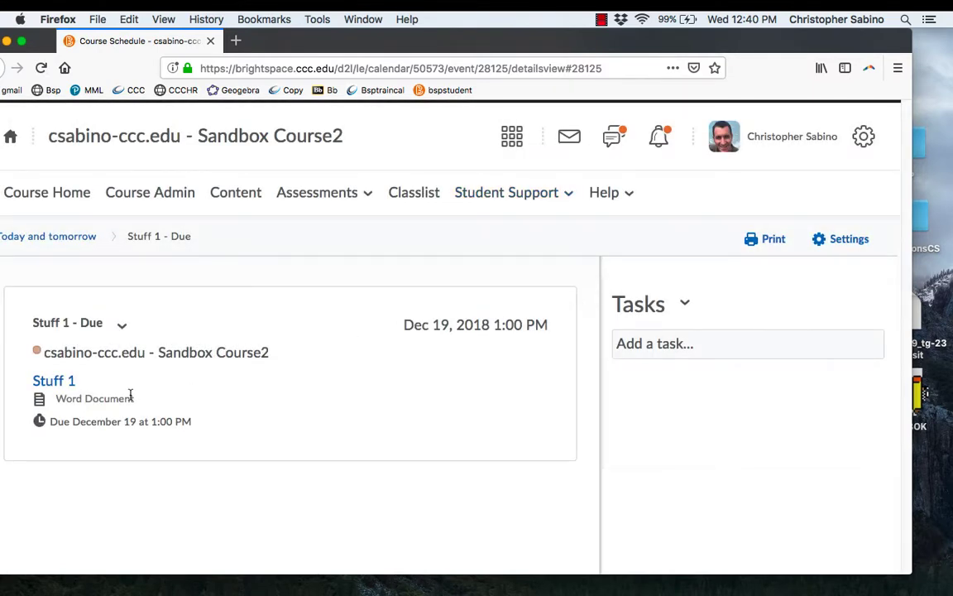
{"action": "mouse_move", "coordinate": [58, 384]}
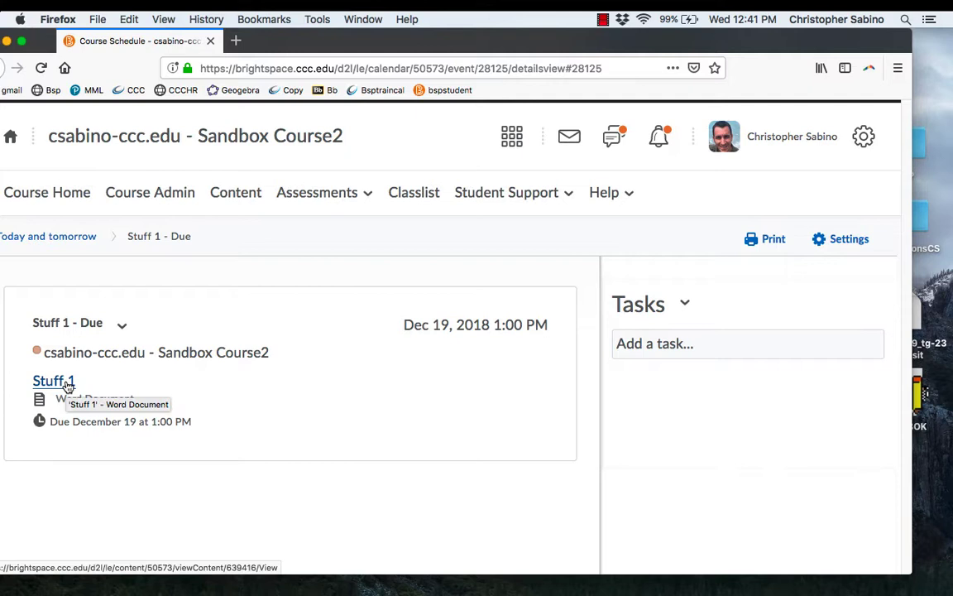
{"action": "mouse_move", "coordinate": [410, 422]}
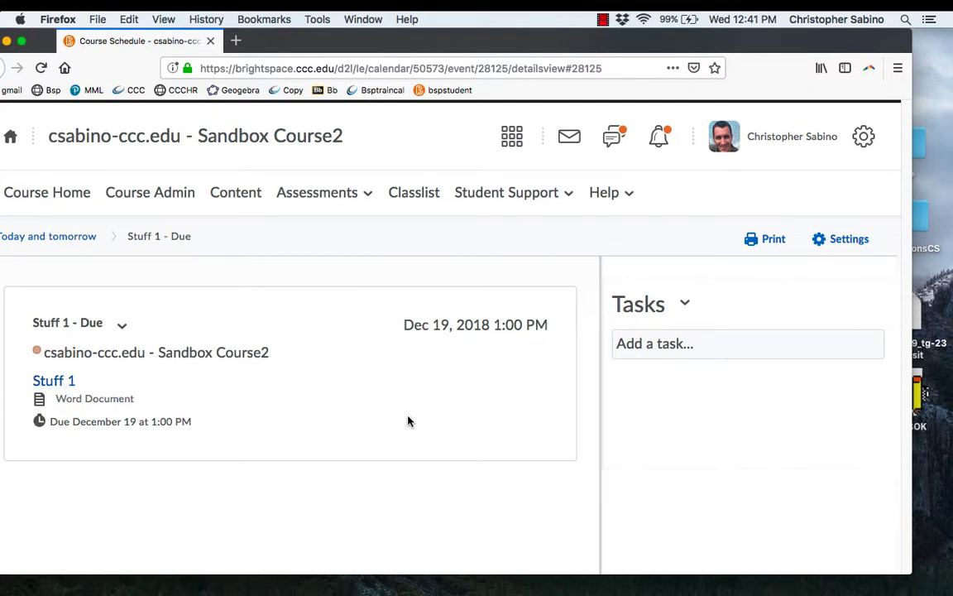
{"action": "mouse_move", "coordinate": [387, 255]}
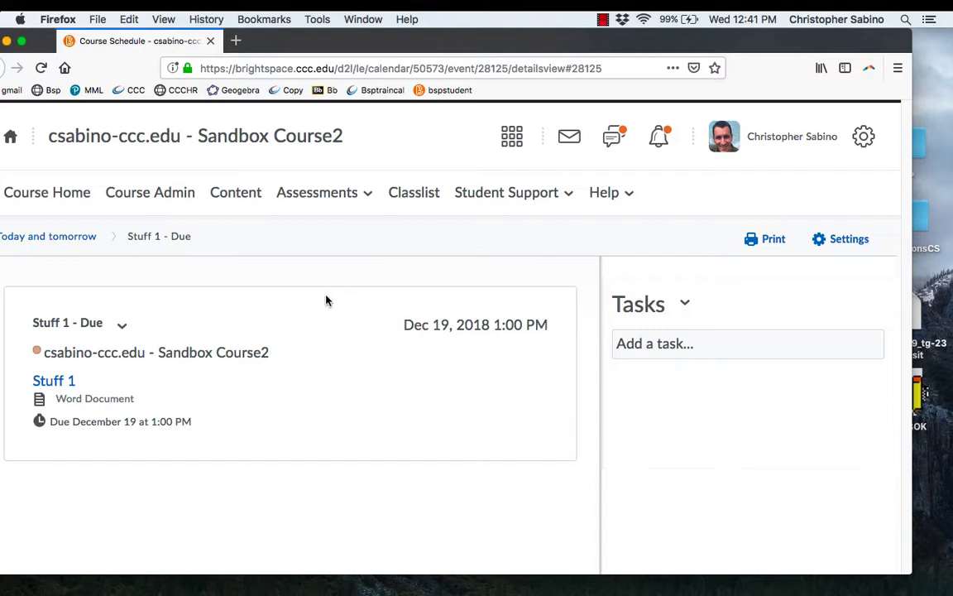
{"action": "mouse_move", "coordinate": [352, 308]}
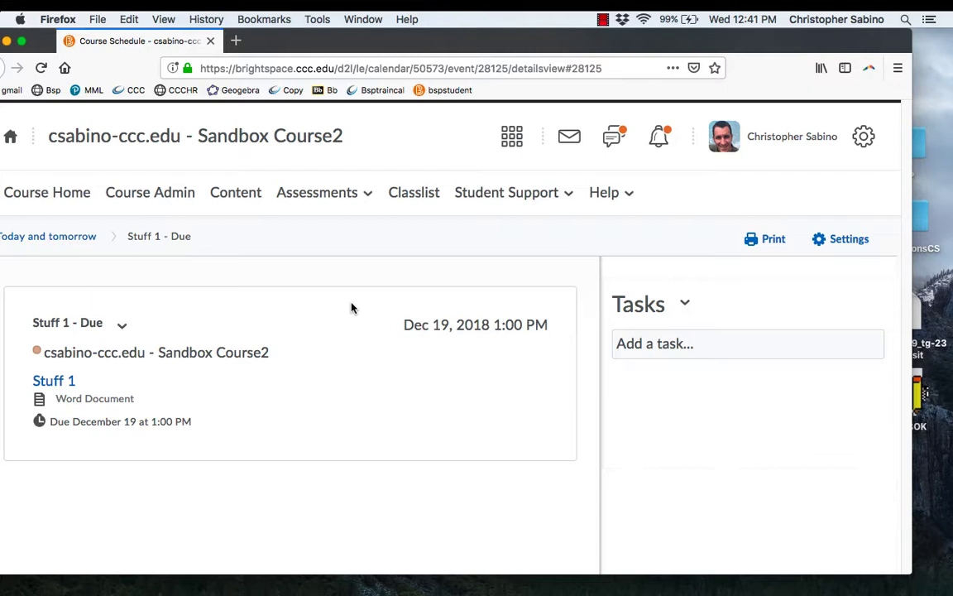
{"action": "mouse_move", "coordinate": [330, 296]}
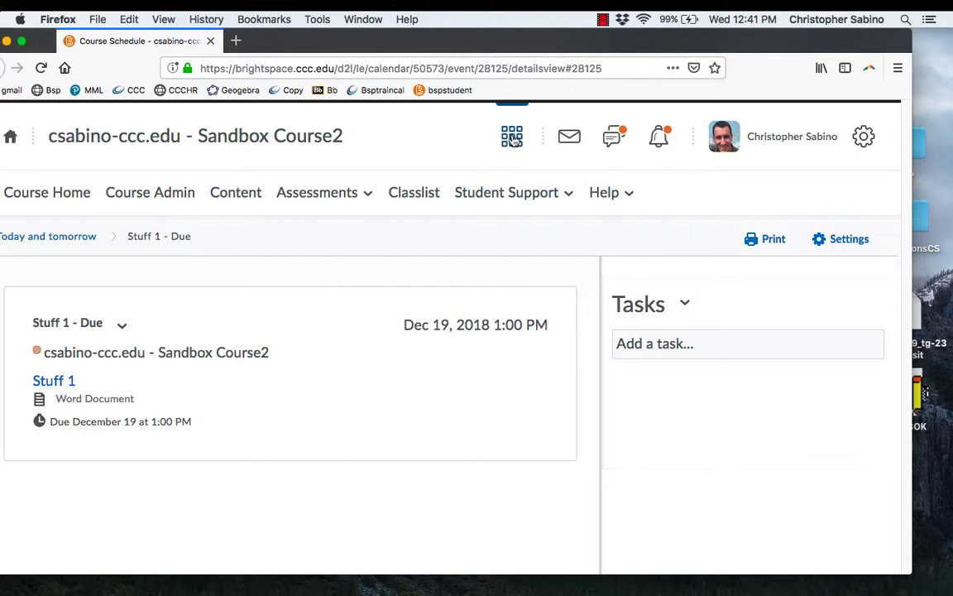
Step: Switch to the Fall 2018 MATH 100 FH HW course and open Assessments > Grades
{"action": "left_click", "coordinate": [511, 136]}
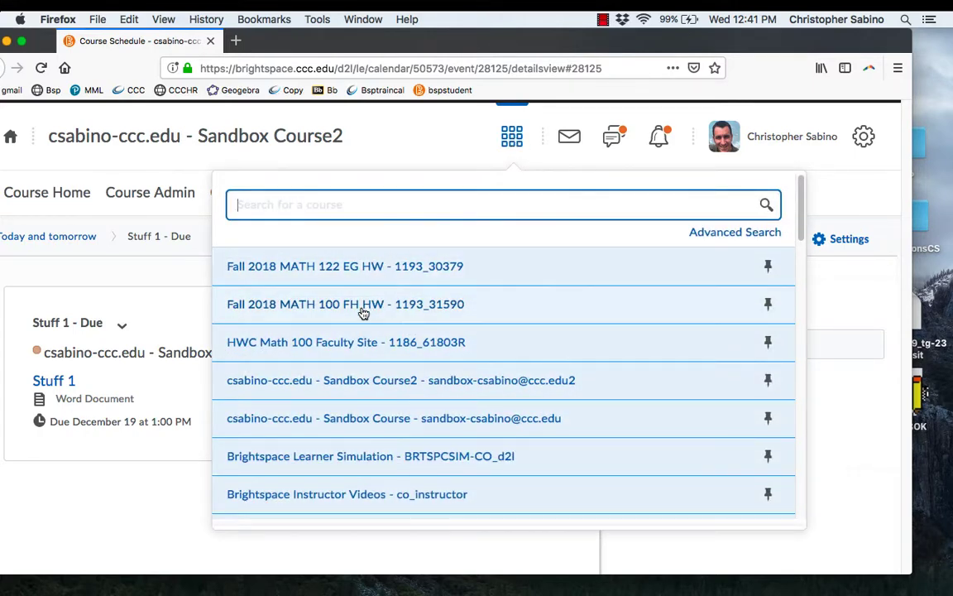
{"action": "left_click", "coordinate": [344, 304]}
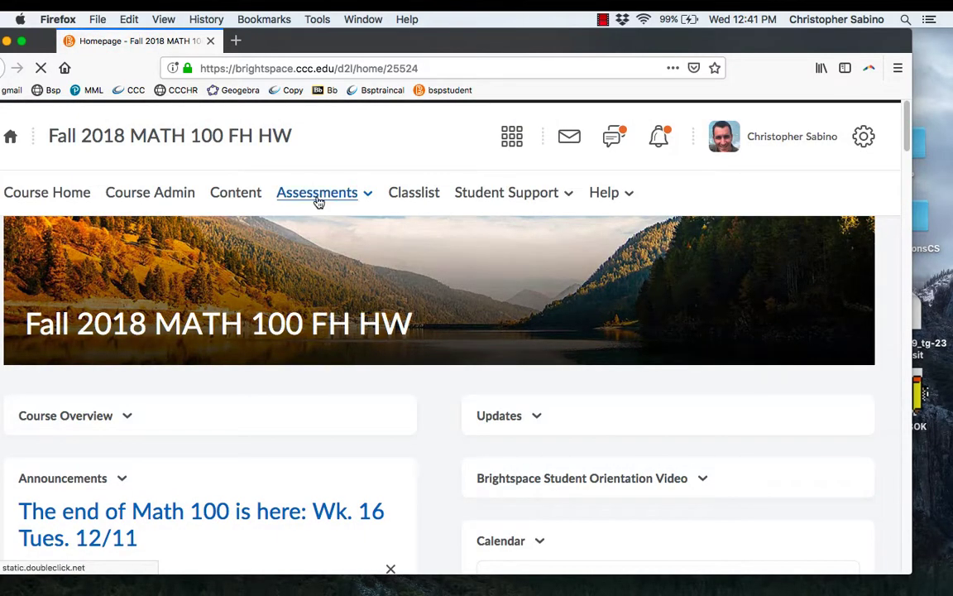
{"action": "left_click", "coordinate": [316, 192]}
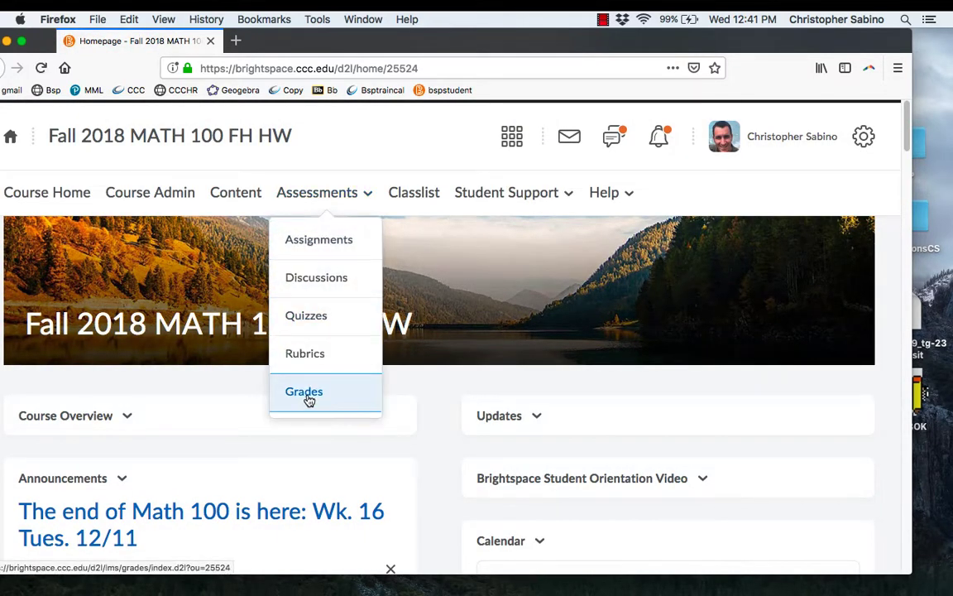
{"action": "left_click", "coordinate": [304, 390]}
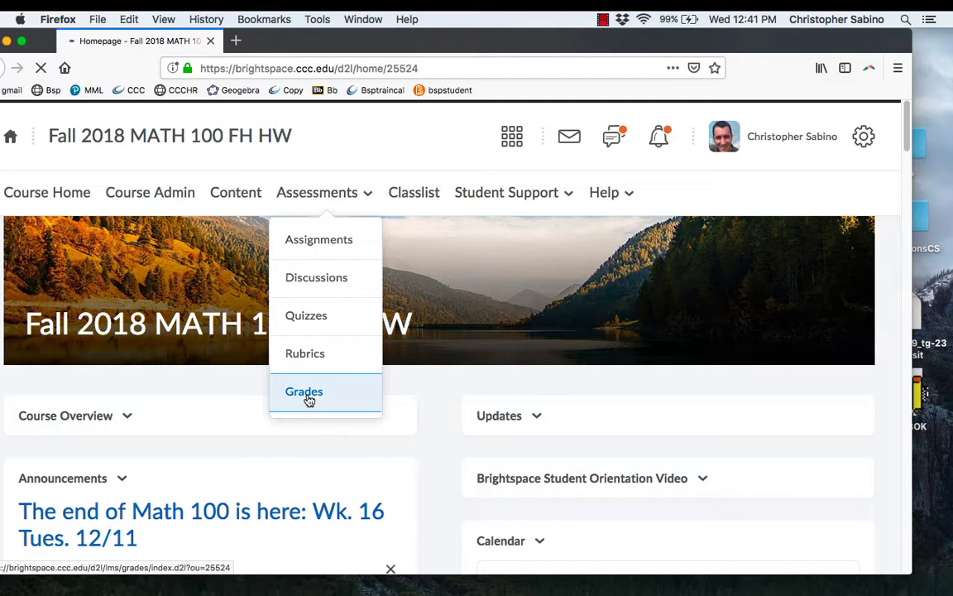
{"action": "left_click", "coordinate": [304, 390]}
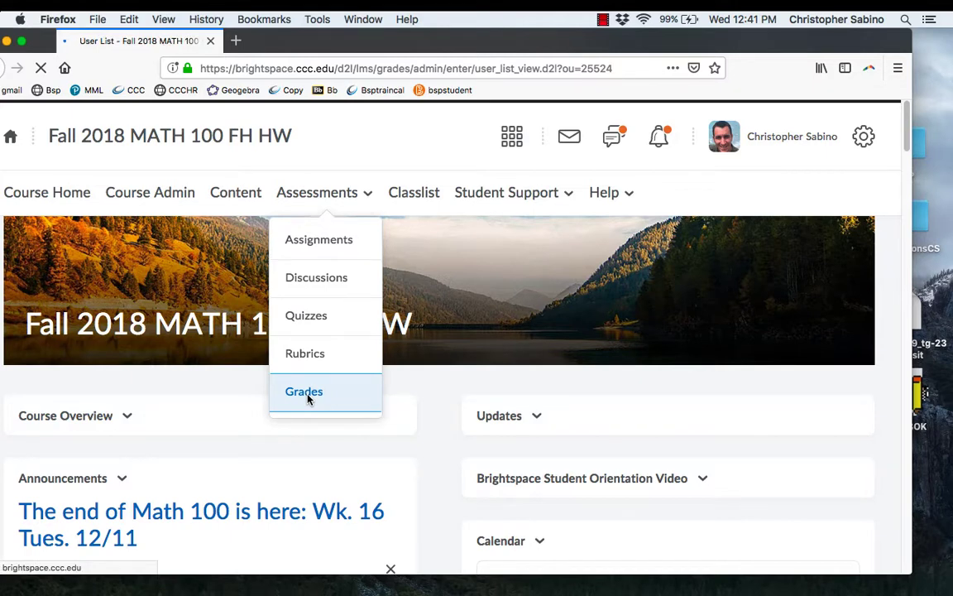
{"action": "left_click", "coordinate": [304, 391]}
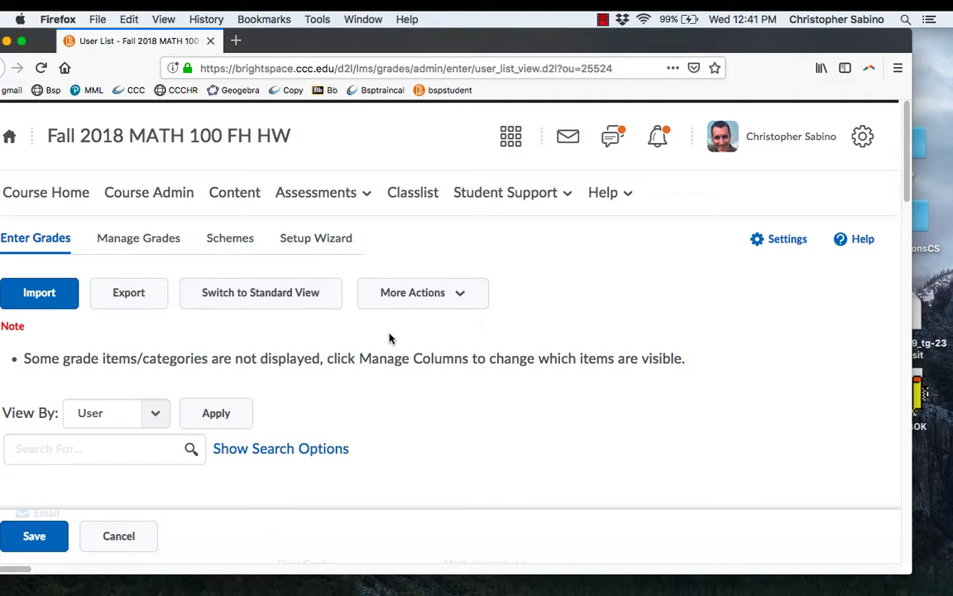
Step: Review the Manage Grades list for MATH 100, scrolling through Math Journal and Class Activities items and weights
{"action": "left_click", "coordinate": [139, 238]}
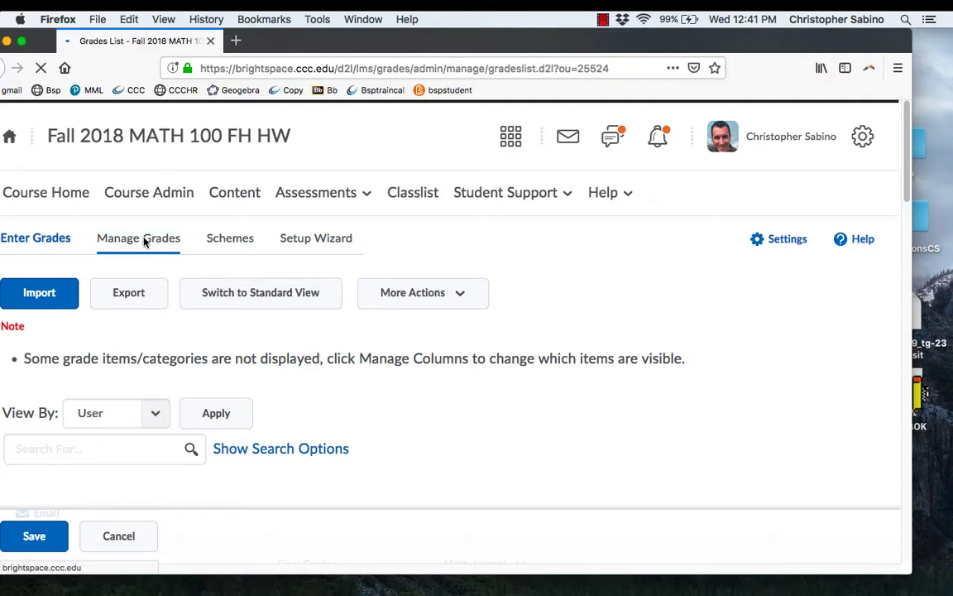
{"action": "left_click", "coordinate": [139, 239]}
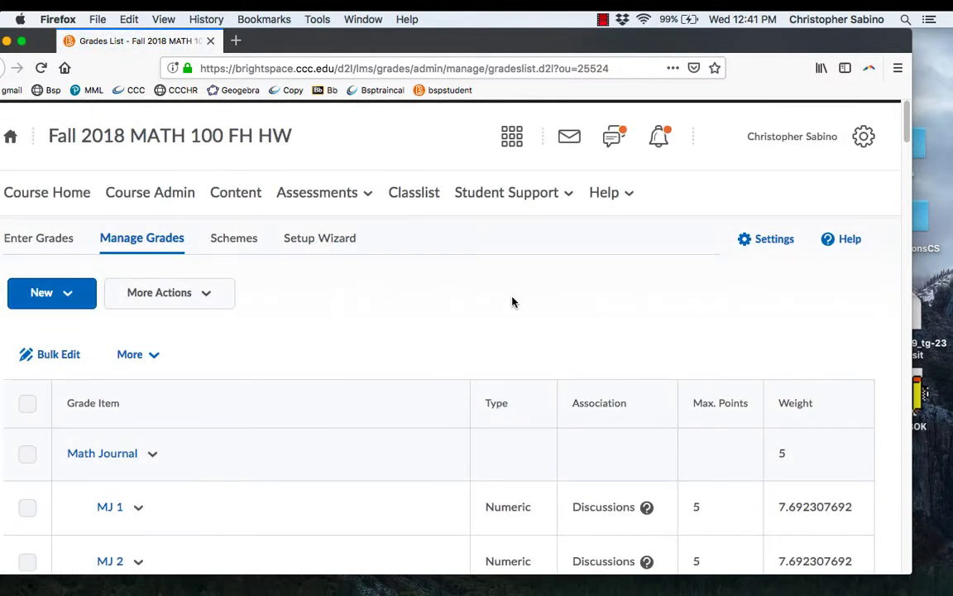
{"action": "scroll", "scroll_direction": "down", "scroll_amount": 3}
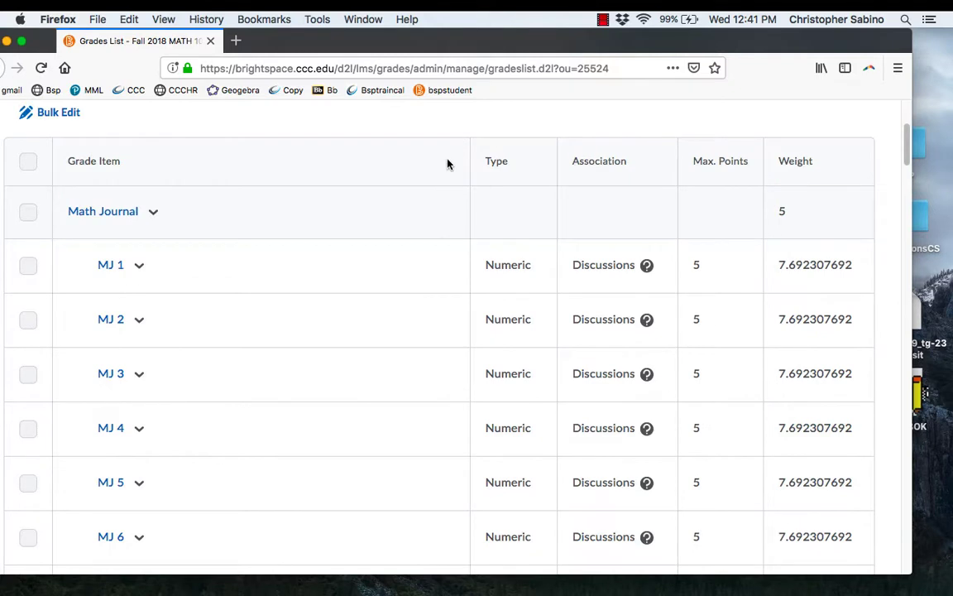
{"action": "mouse_move", "coordinate": [622, 265]}
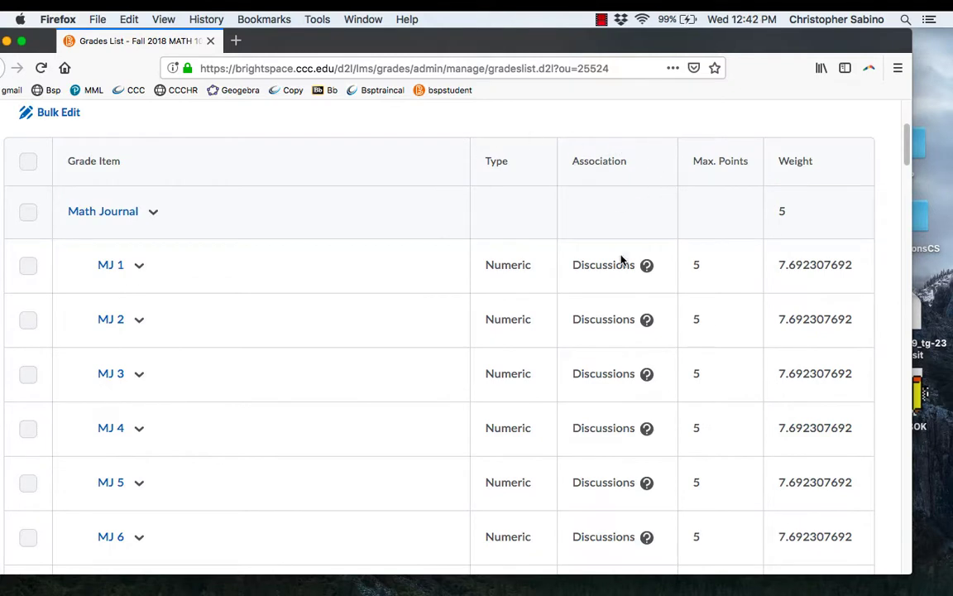
{"action": "mouse_move", "coordinate": [584, 341]}
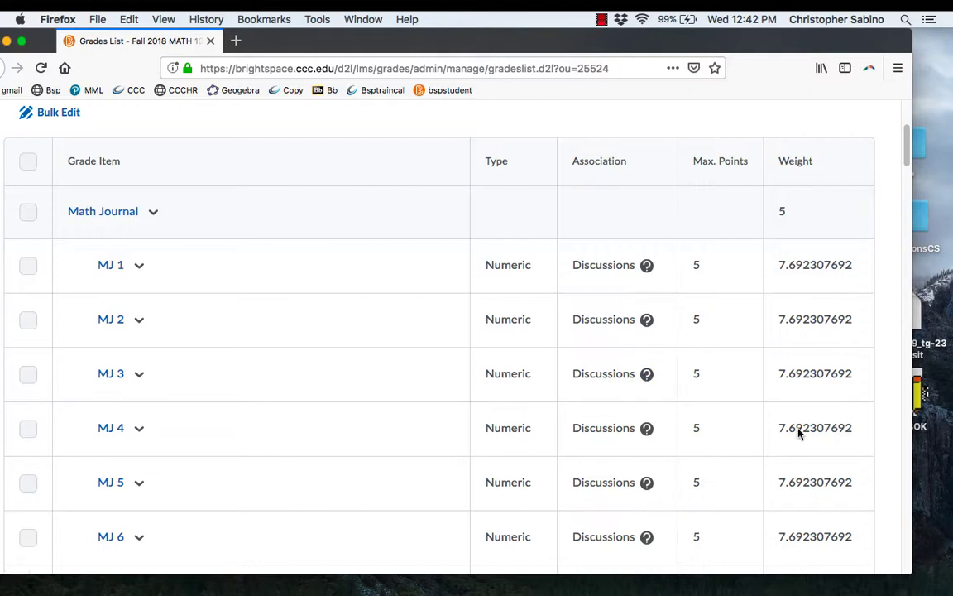
{"action": "mouse_move", "coordinate": [781, 304]}
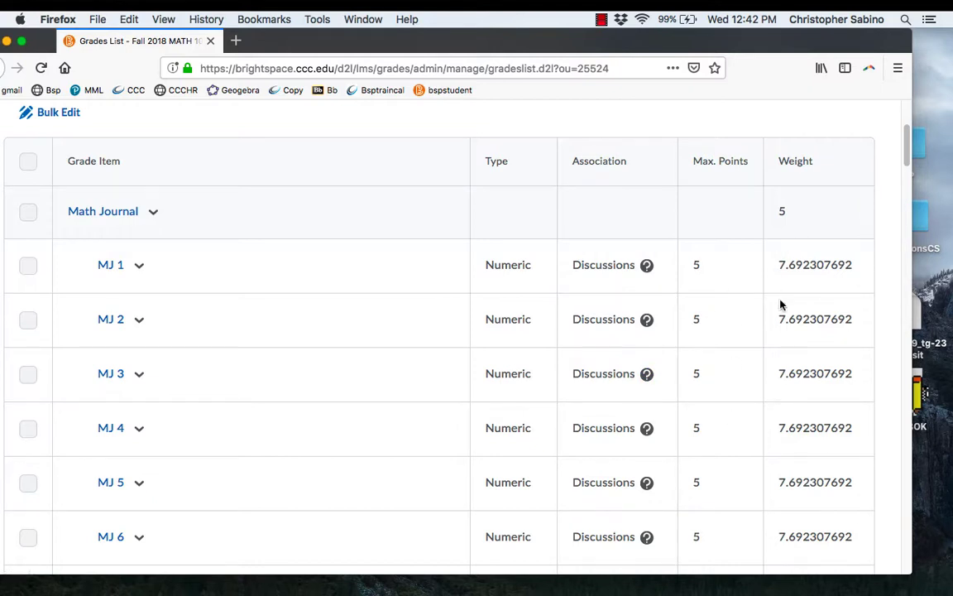
{"action": "mouse_move", "coordinate": [801, 278]}
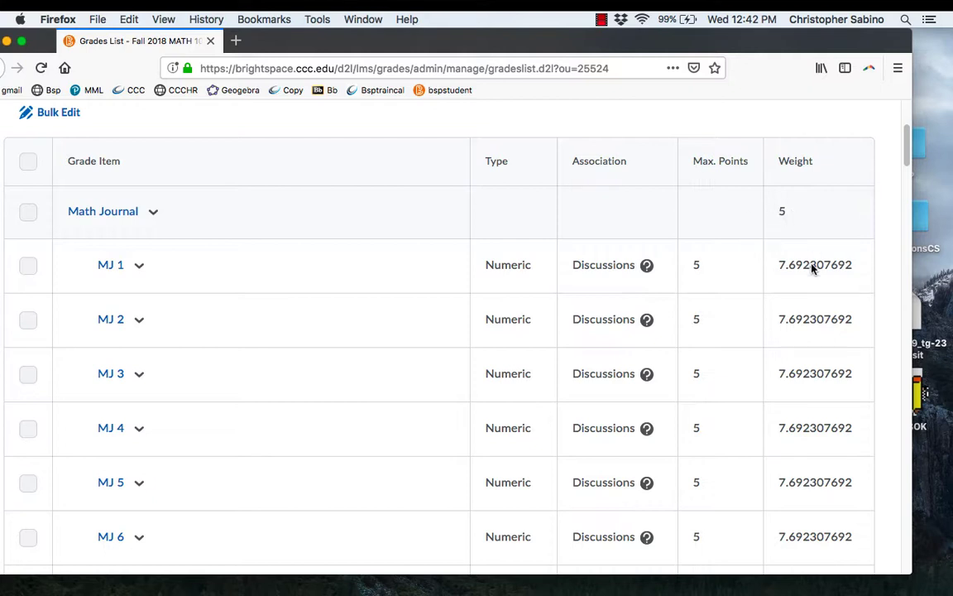
{"action": "mouse_move", "coordinate": [818, 275]}
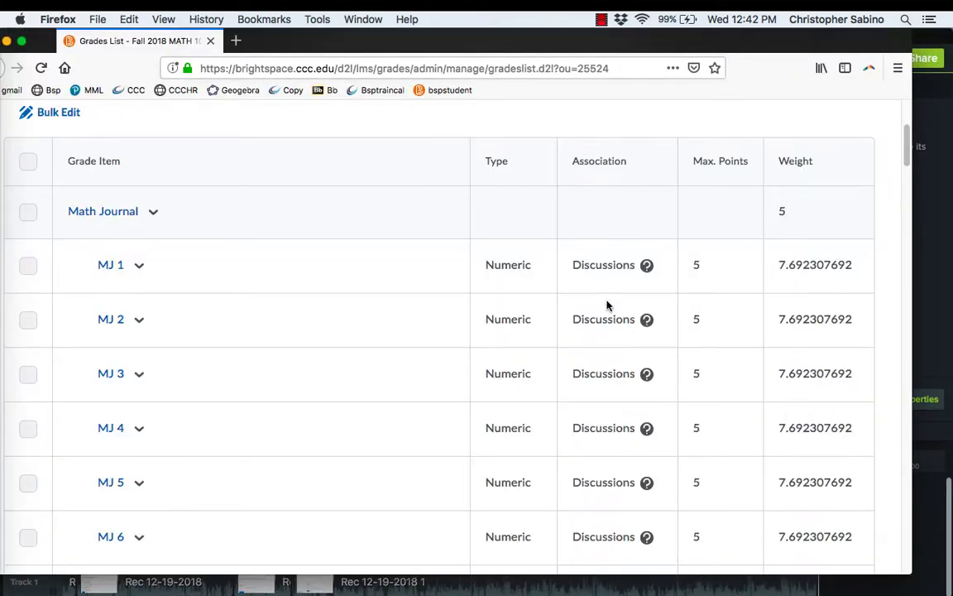
{"action": "scroll", "scroll_direction": "down", "scroll_amount": 3}
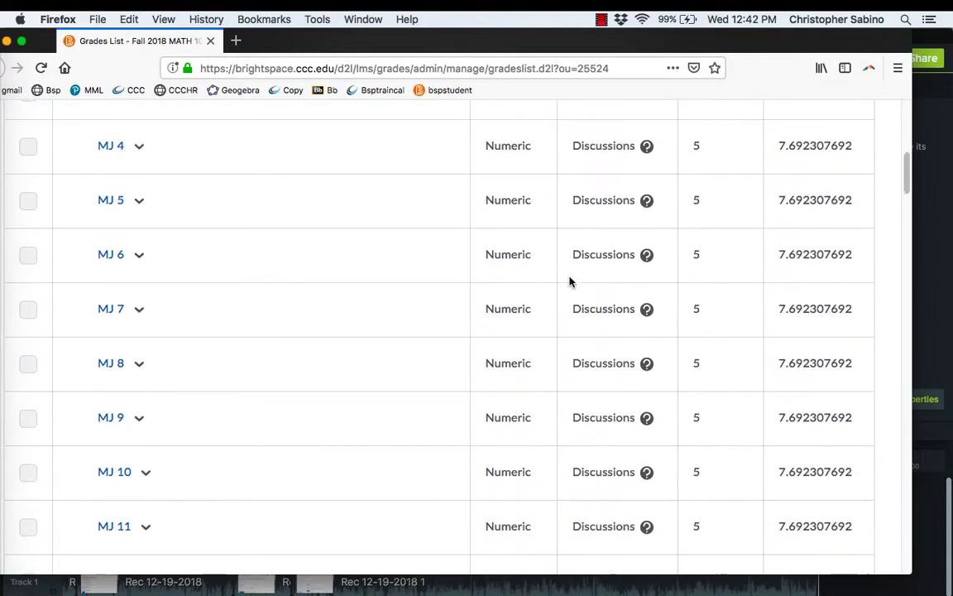
{"action": "scroll", "scroll_direction": "down", "scroll_amount": 3}
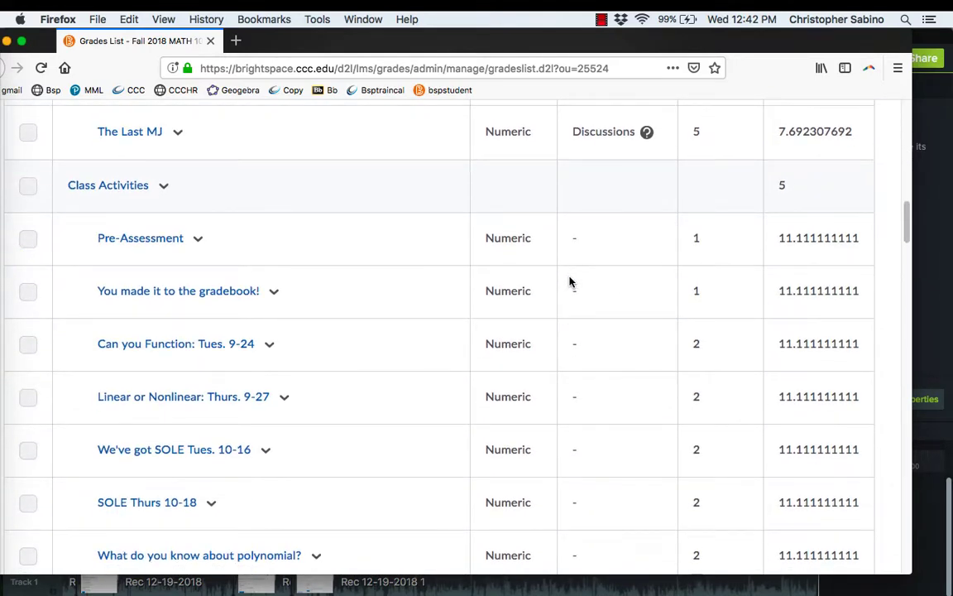
{"action": "mouse_move", "coordinate": [186, 239]}
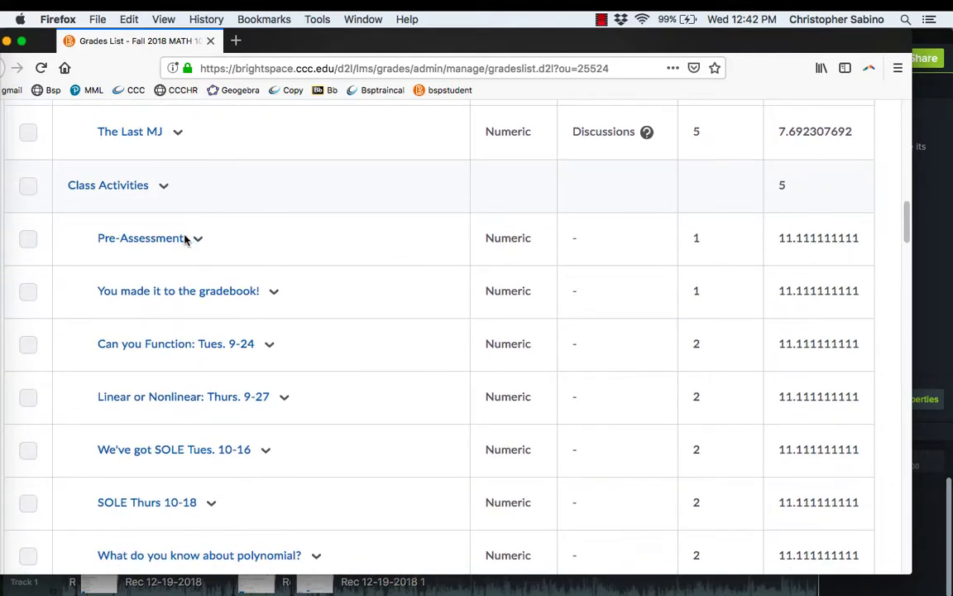
{"action": "left_click", "coordinate": [199, 238]}
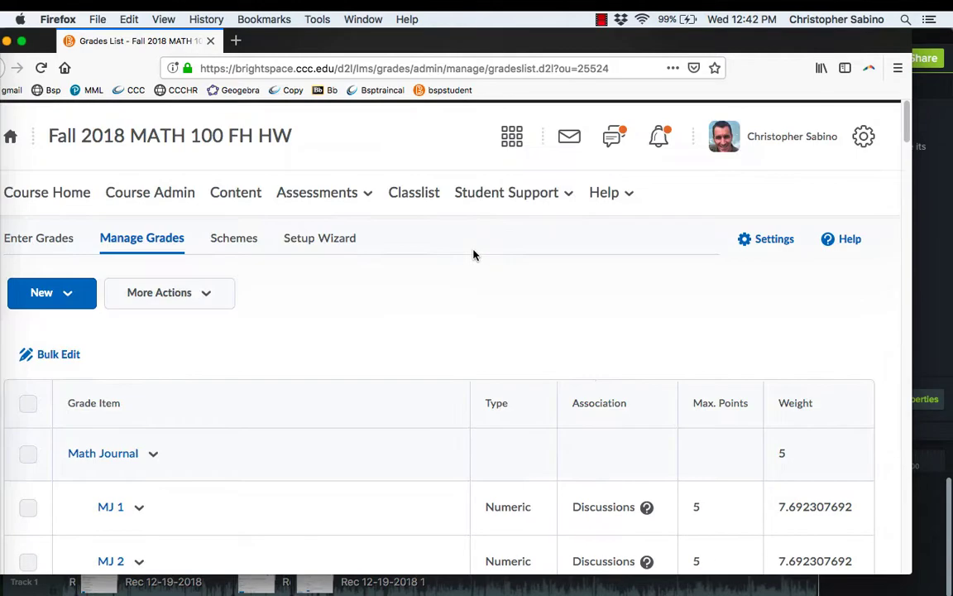
Step: Select all grade items and categories and launch Bulk Edit on them
{"action": "left_click", "coordinate": [169, 293]}
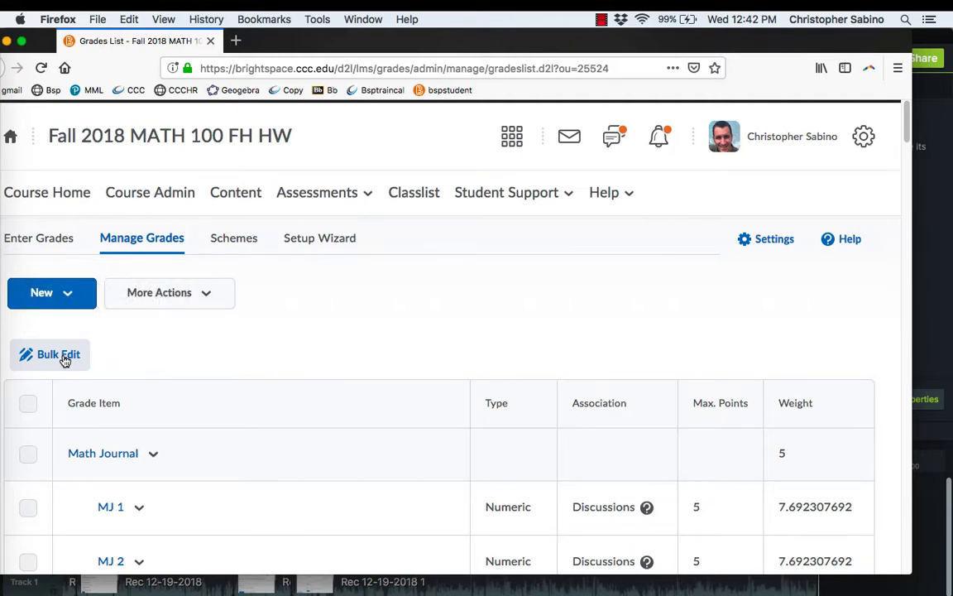
{"action": "left_click", "coordinate": [169, 291]}
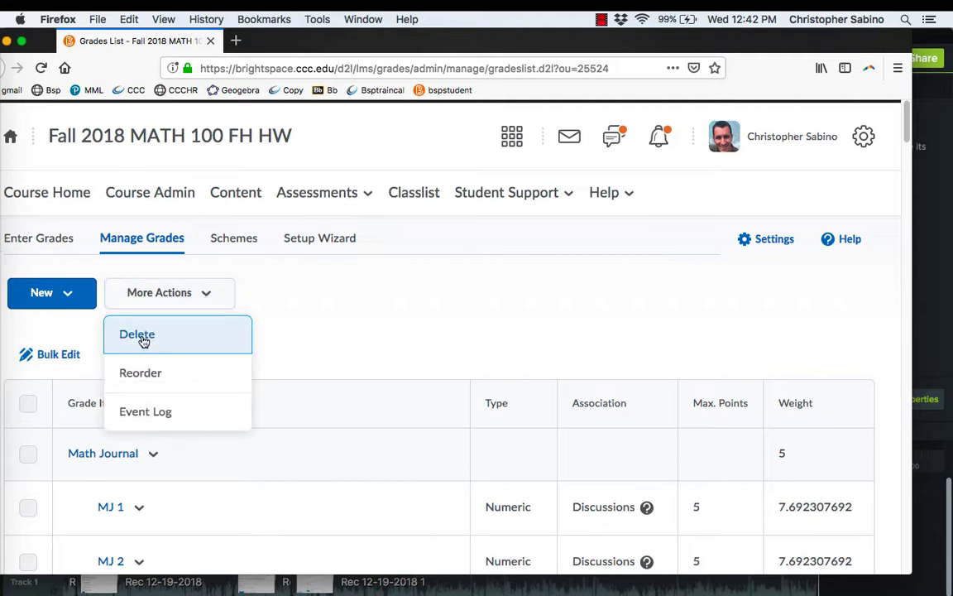
{"action": "mouse_move", "coordinate": [348, 341]}
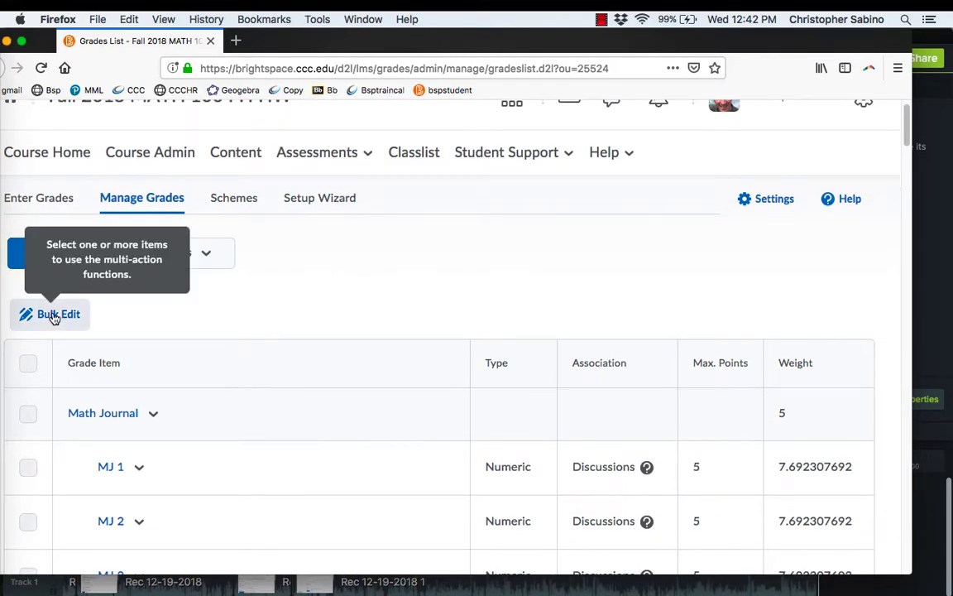
{"action": "left_click", "coordinate": [27, 364]}
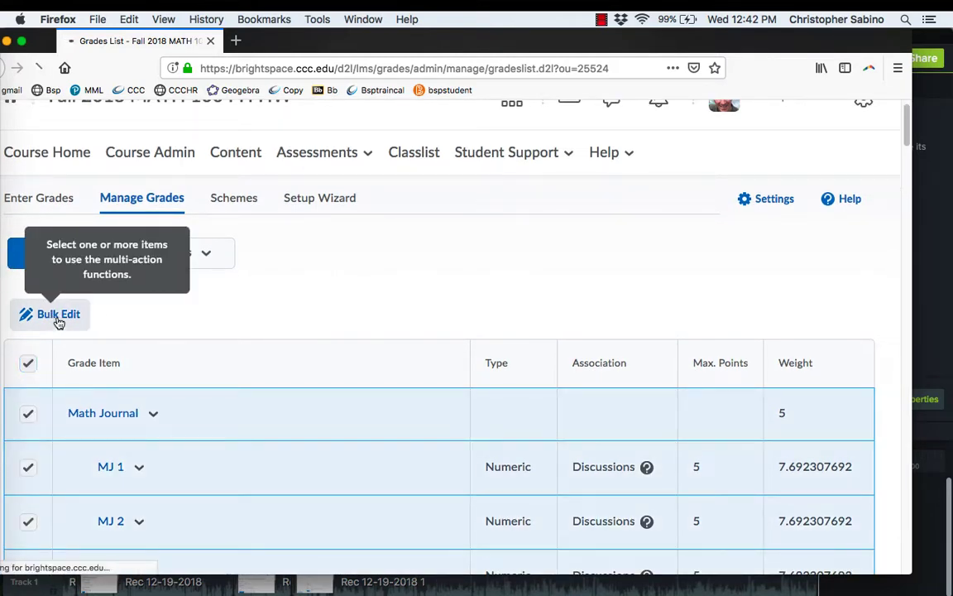
{"action": "left_click", "coordinate": [53, 315]}
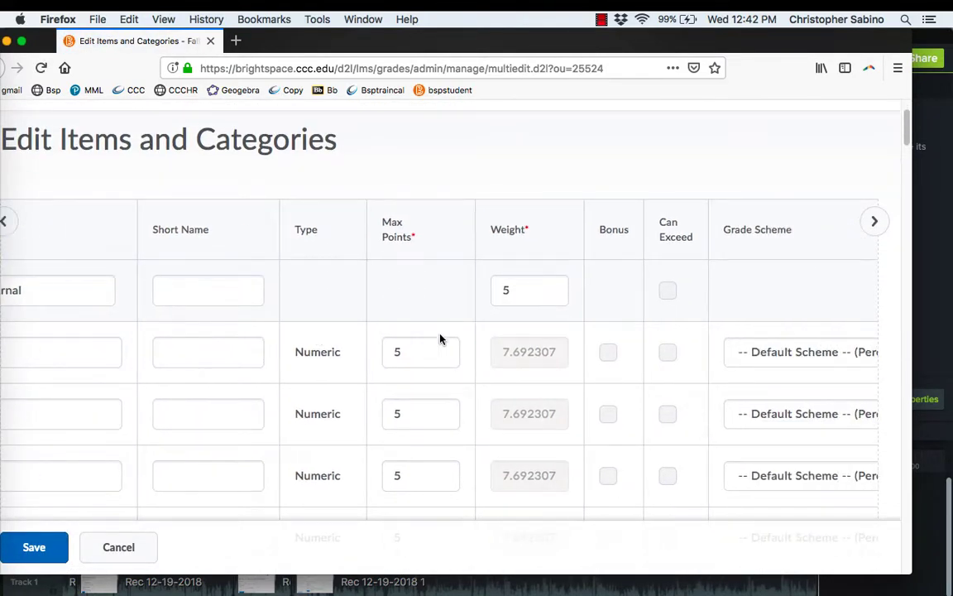
{"action": "scroll", "scroll_direction": "right", "scroll_amount": 3}
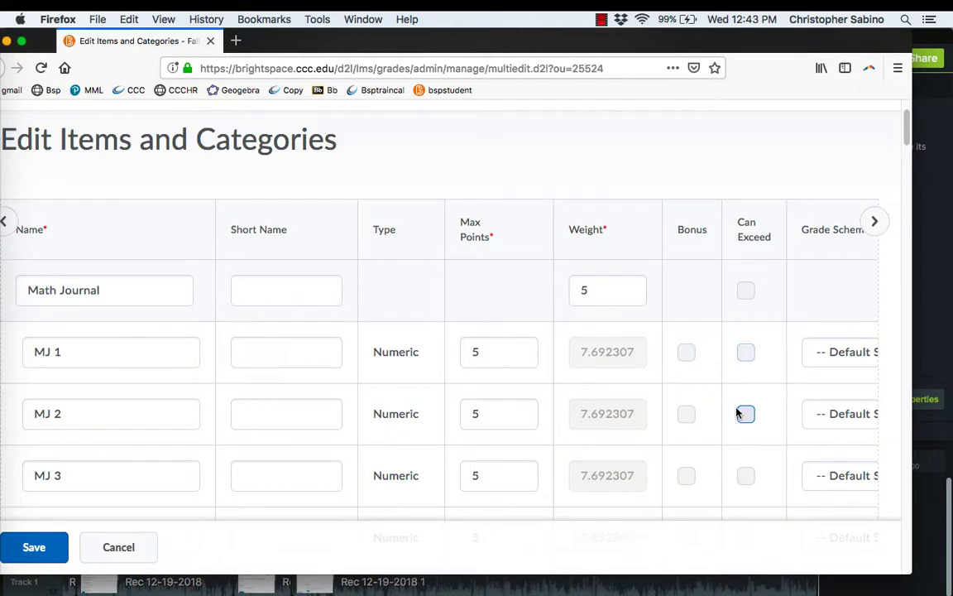
{"action": "mouse_move", "coordinate": [744, 353]}
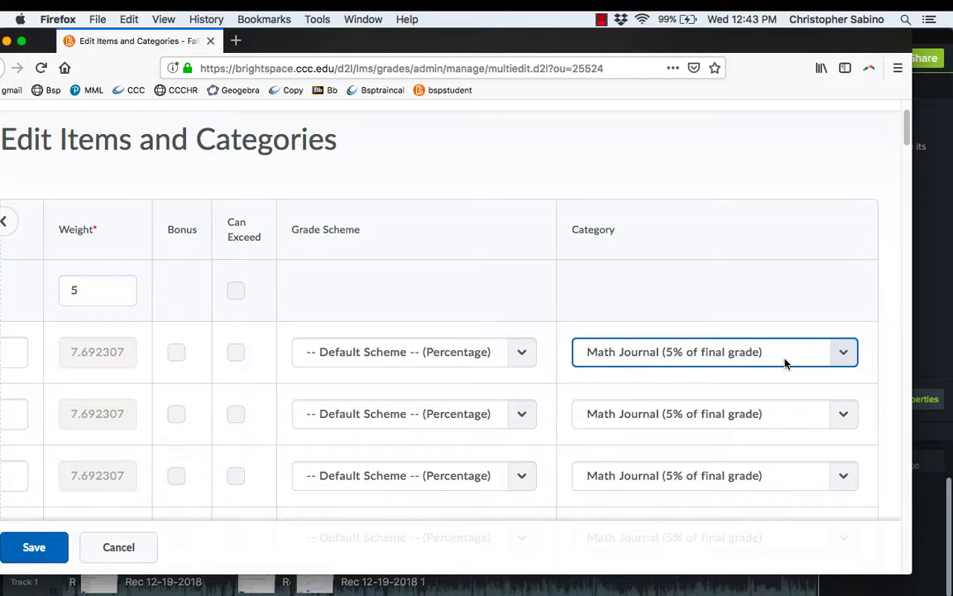
{"action": "mouse_move", "coordinate": [748, 361]}
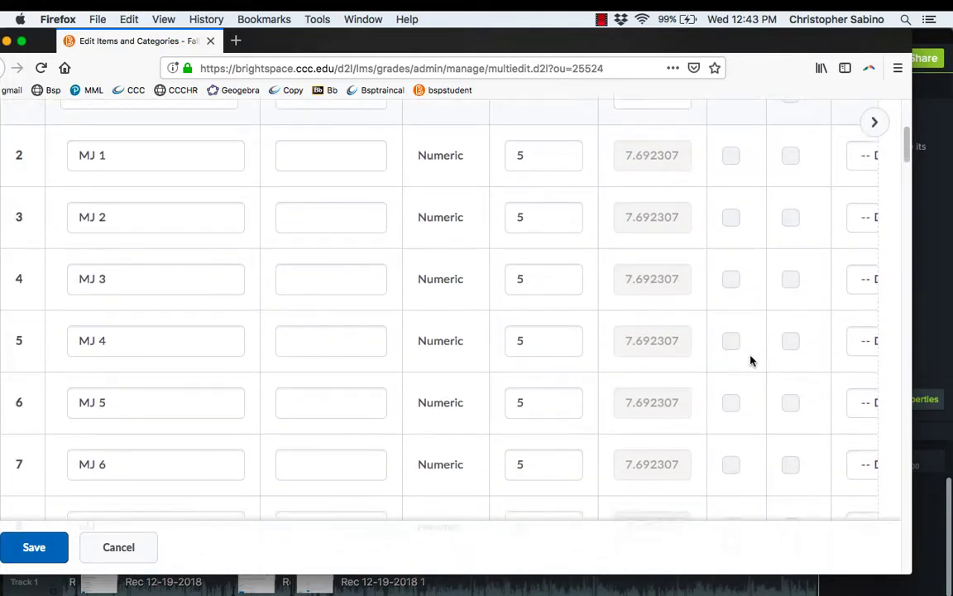
{"action": "scroll", "scroll_direction": "right", "scroll_amount": 3}
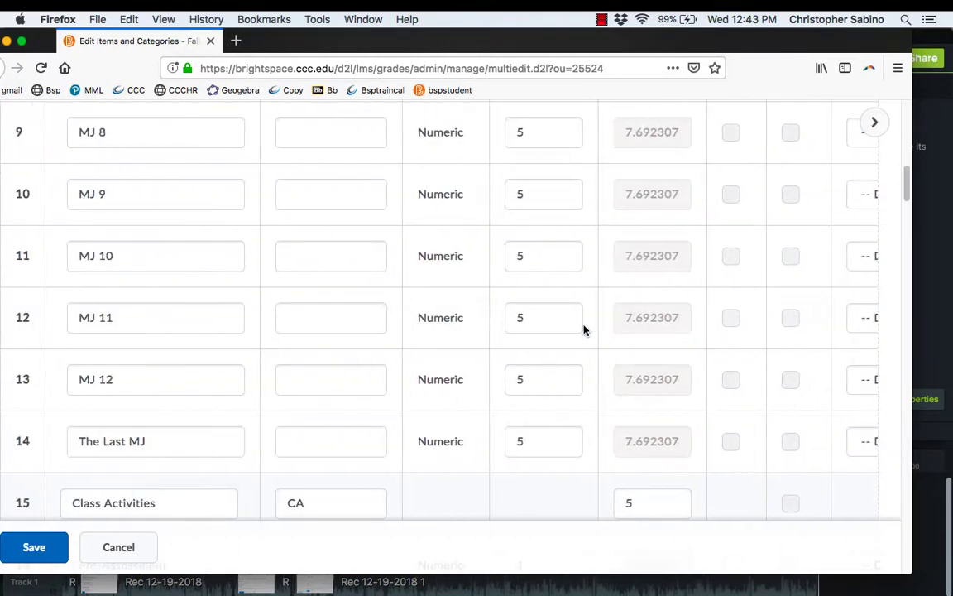
{"action": "scroll", "scroll_direction": "down", "scroll_amount": 3}
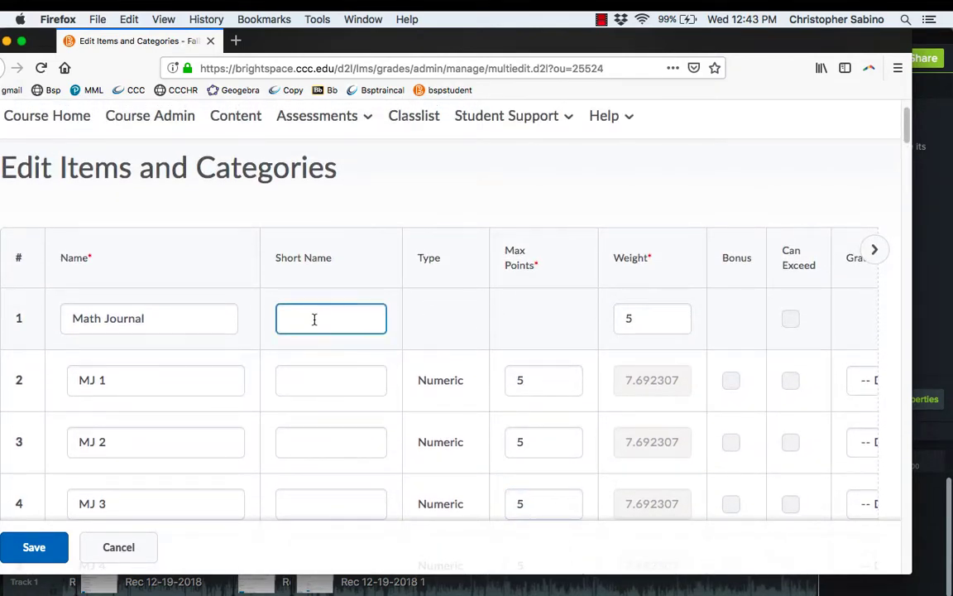
{"action": "left_click", "coordinate": [155, 379]}
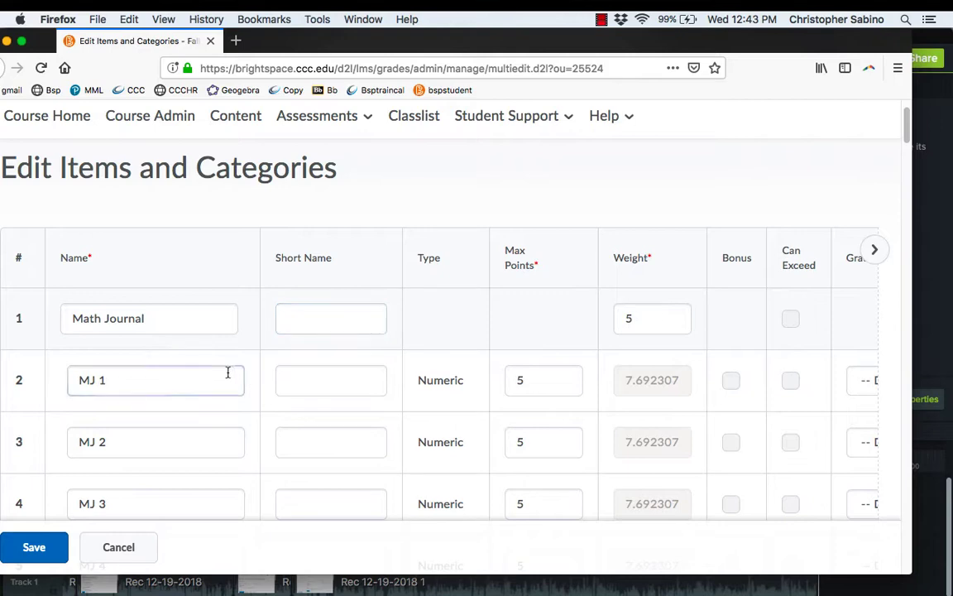
{"action": "left_click", "coordinate": [331, 318]}
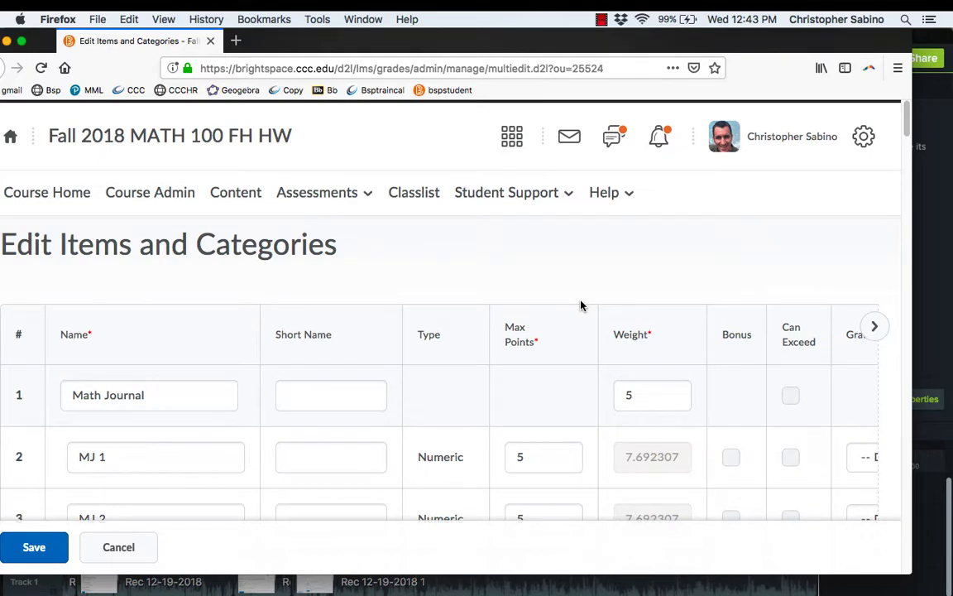
{"action": "mouse_move", "coordinate": [520, 311]}
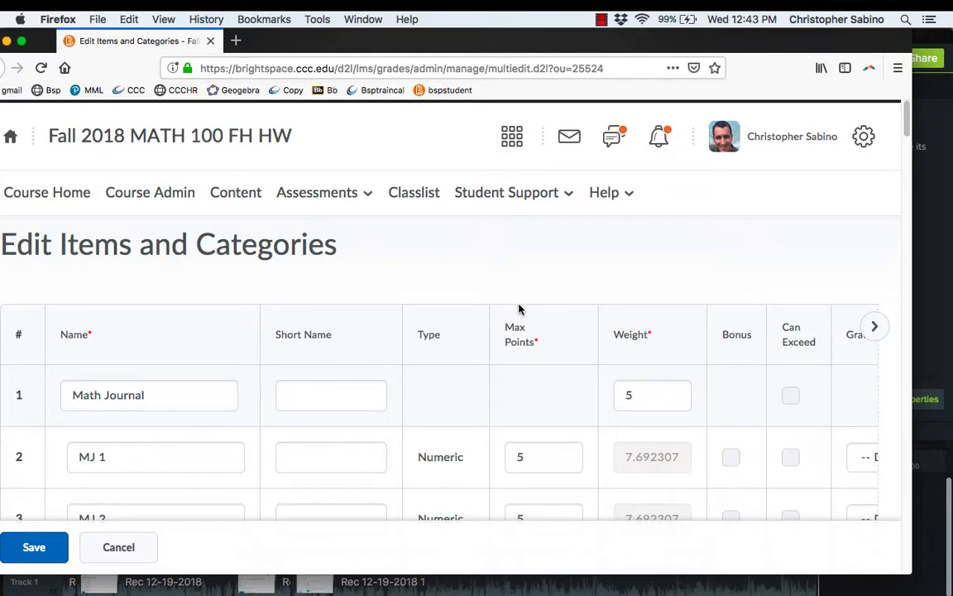
{"action": "mouse_move", "coordinate": [478, 312]}
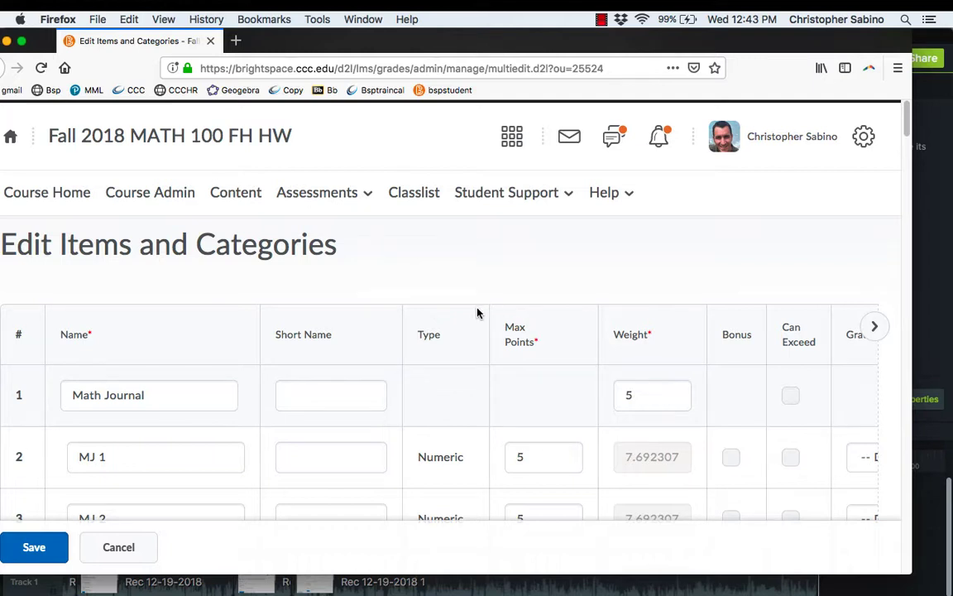